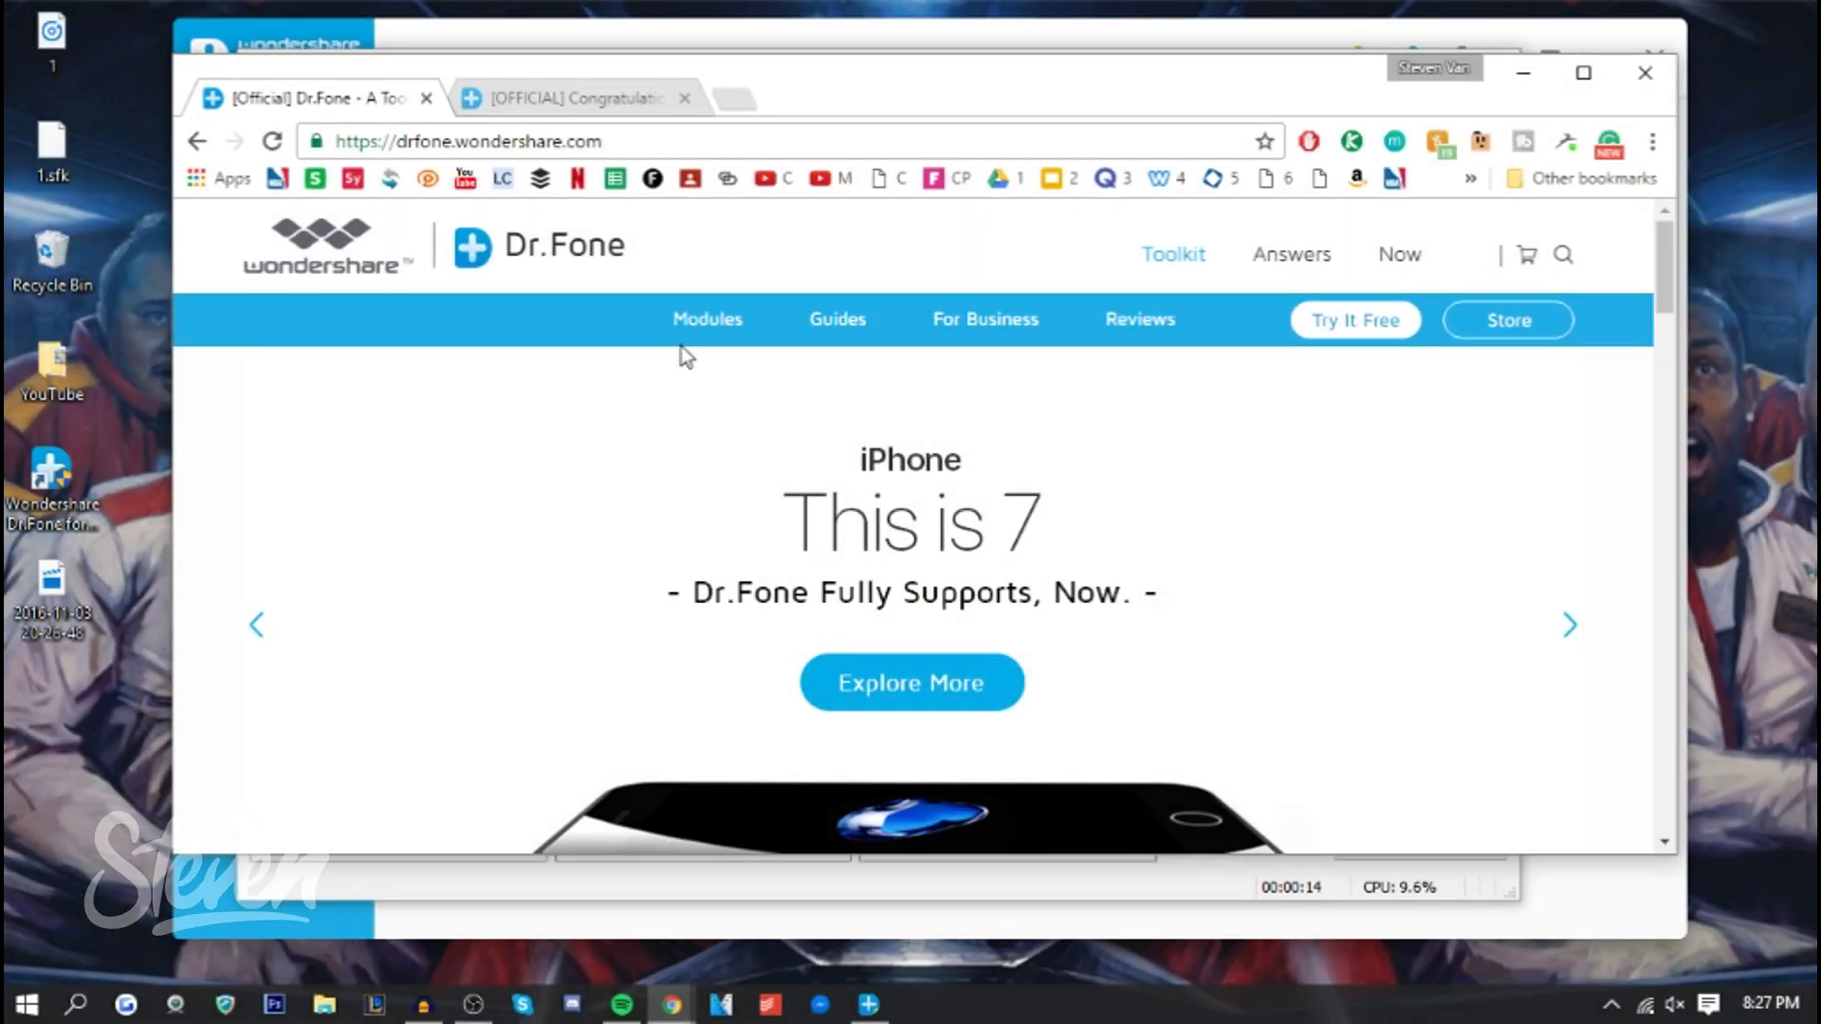
Step: Scroll the Dr.Fone homepage down to the toolkit grid where the Android Root panel sits
scroll("down", 3)
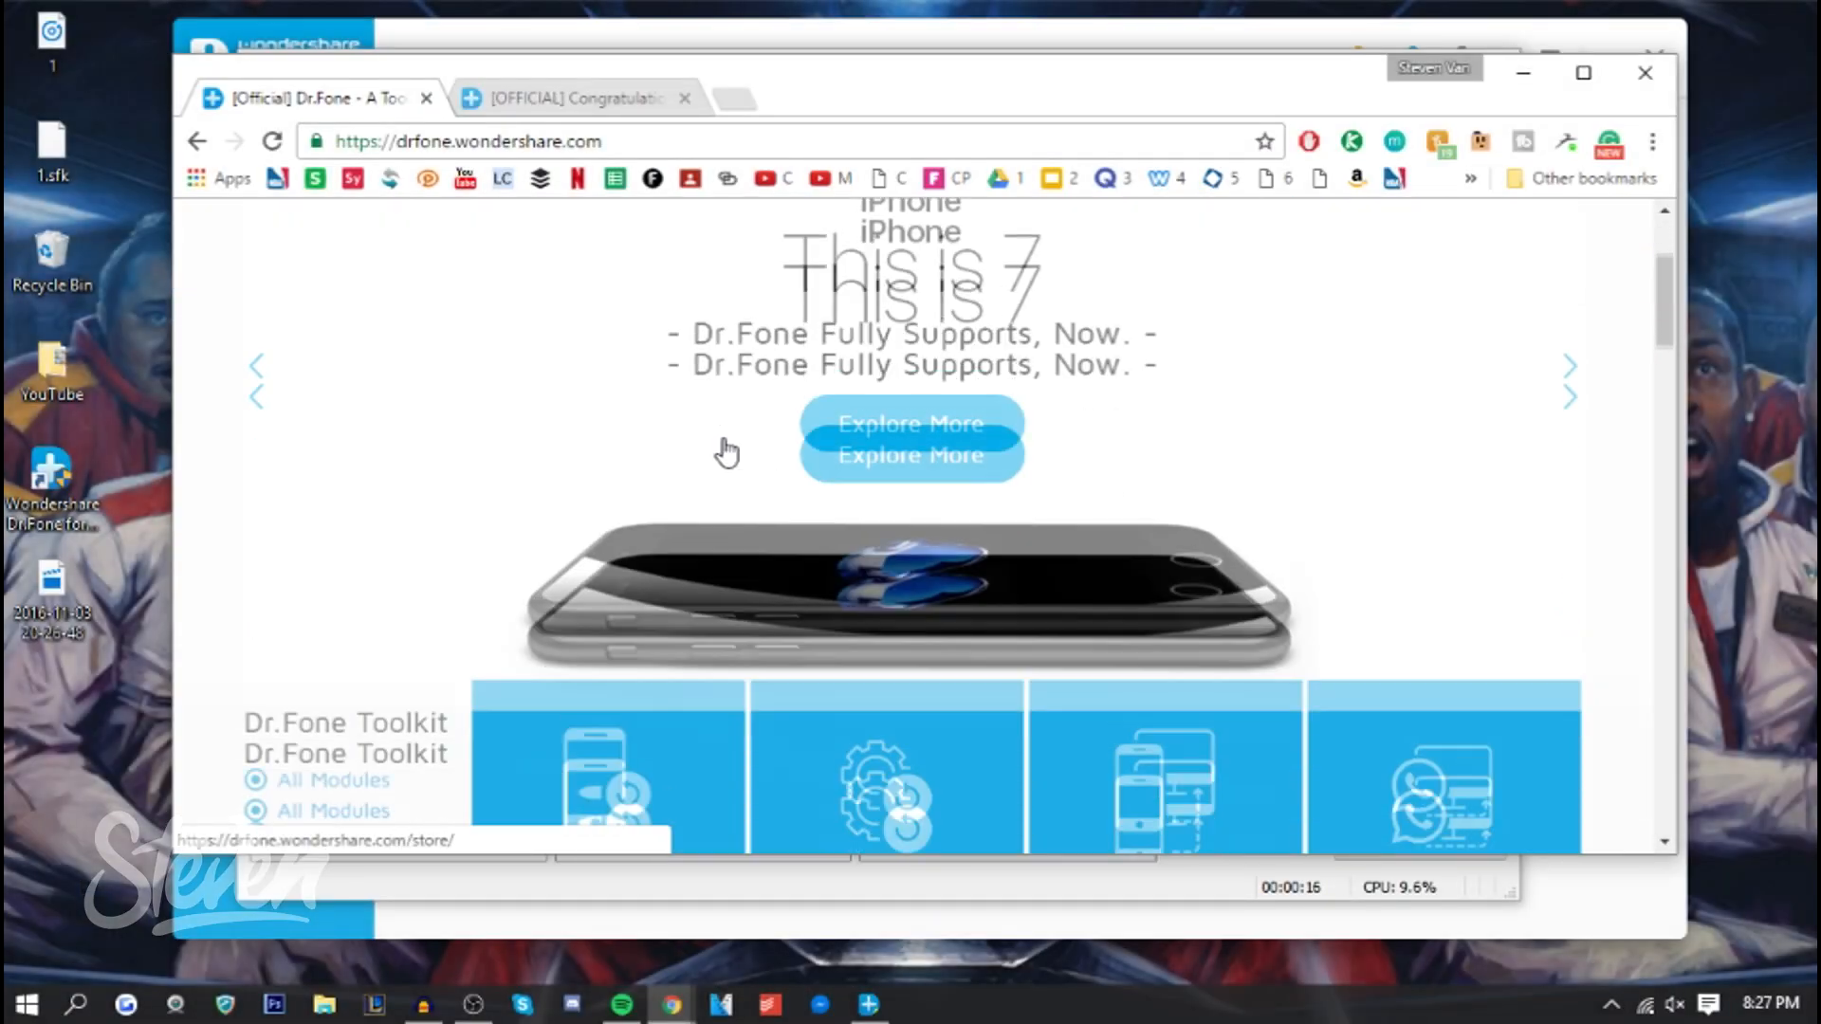
scroll("down", 3)
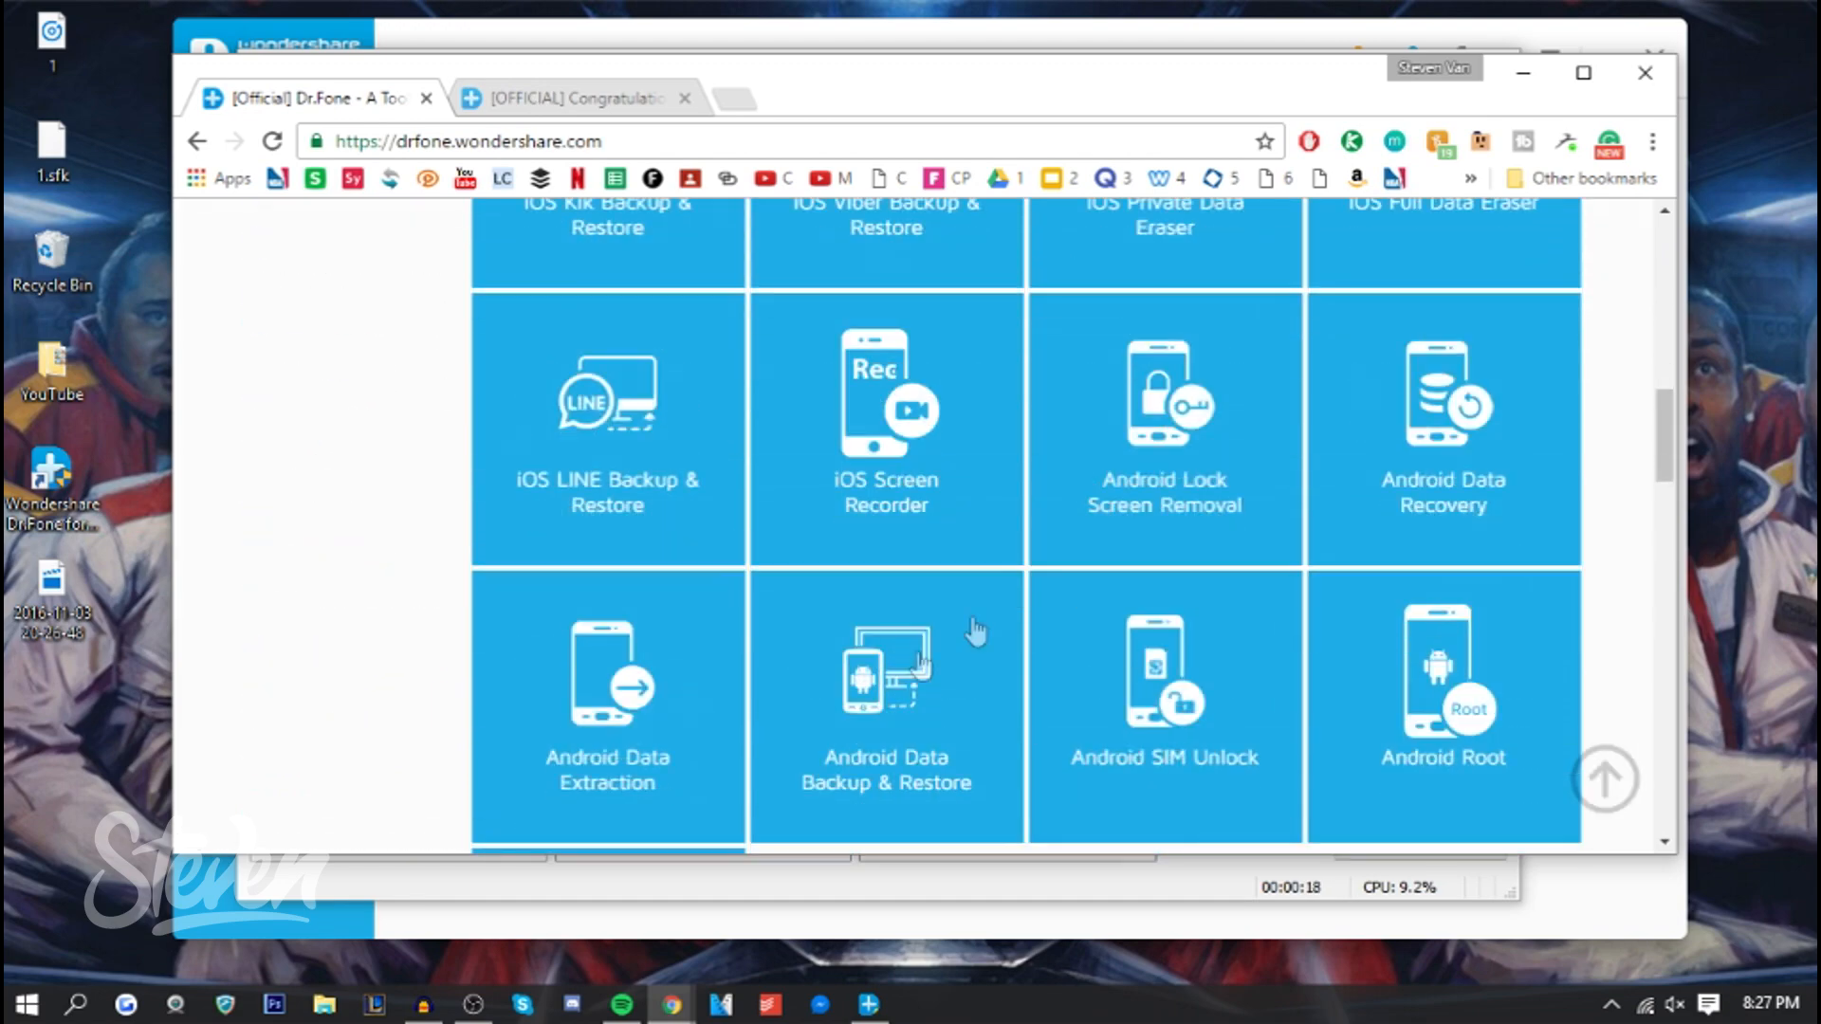
scroll("down", 3)
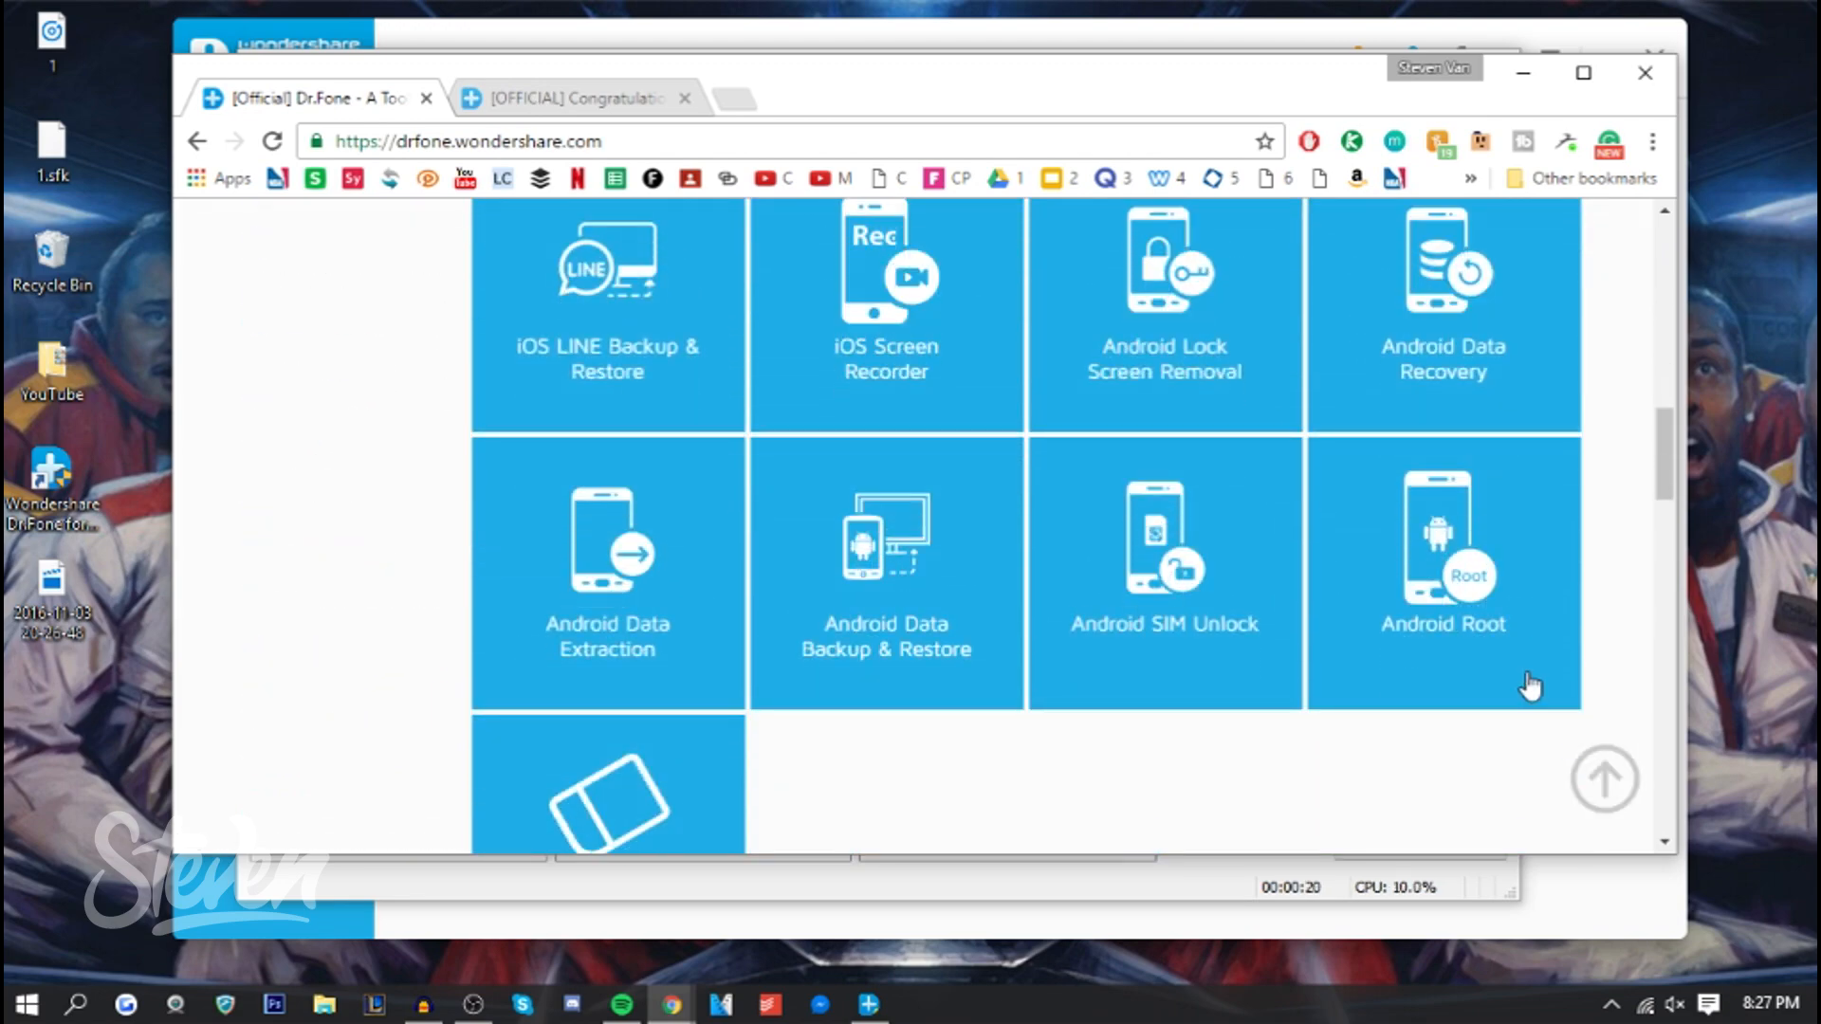
mouse_move(1373, 537)
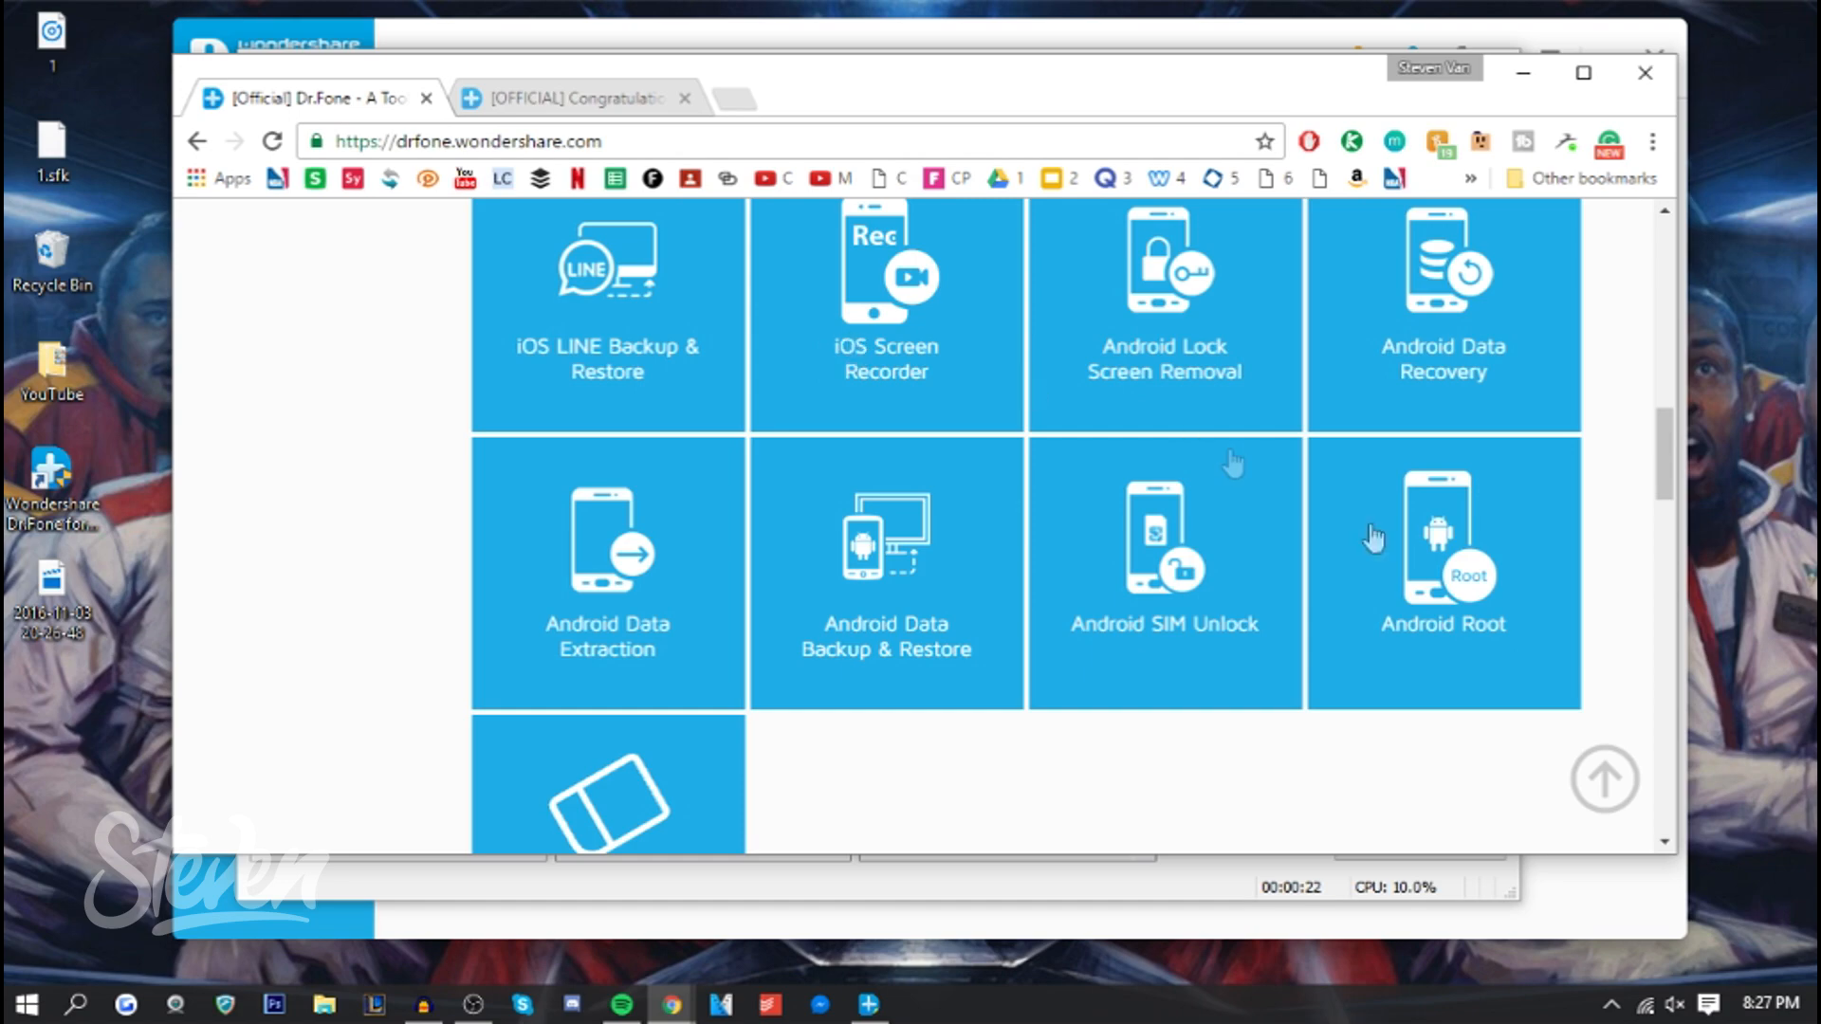
scroll("down", 3)
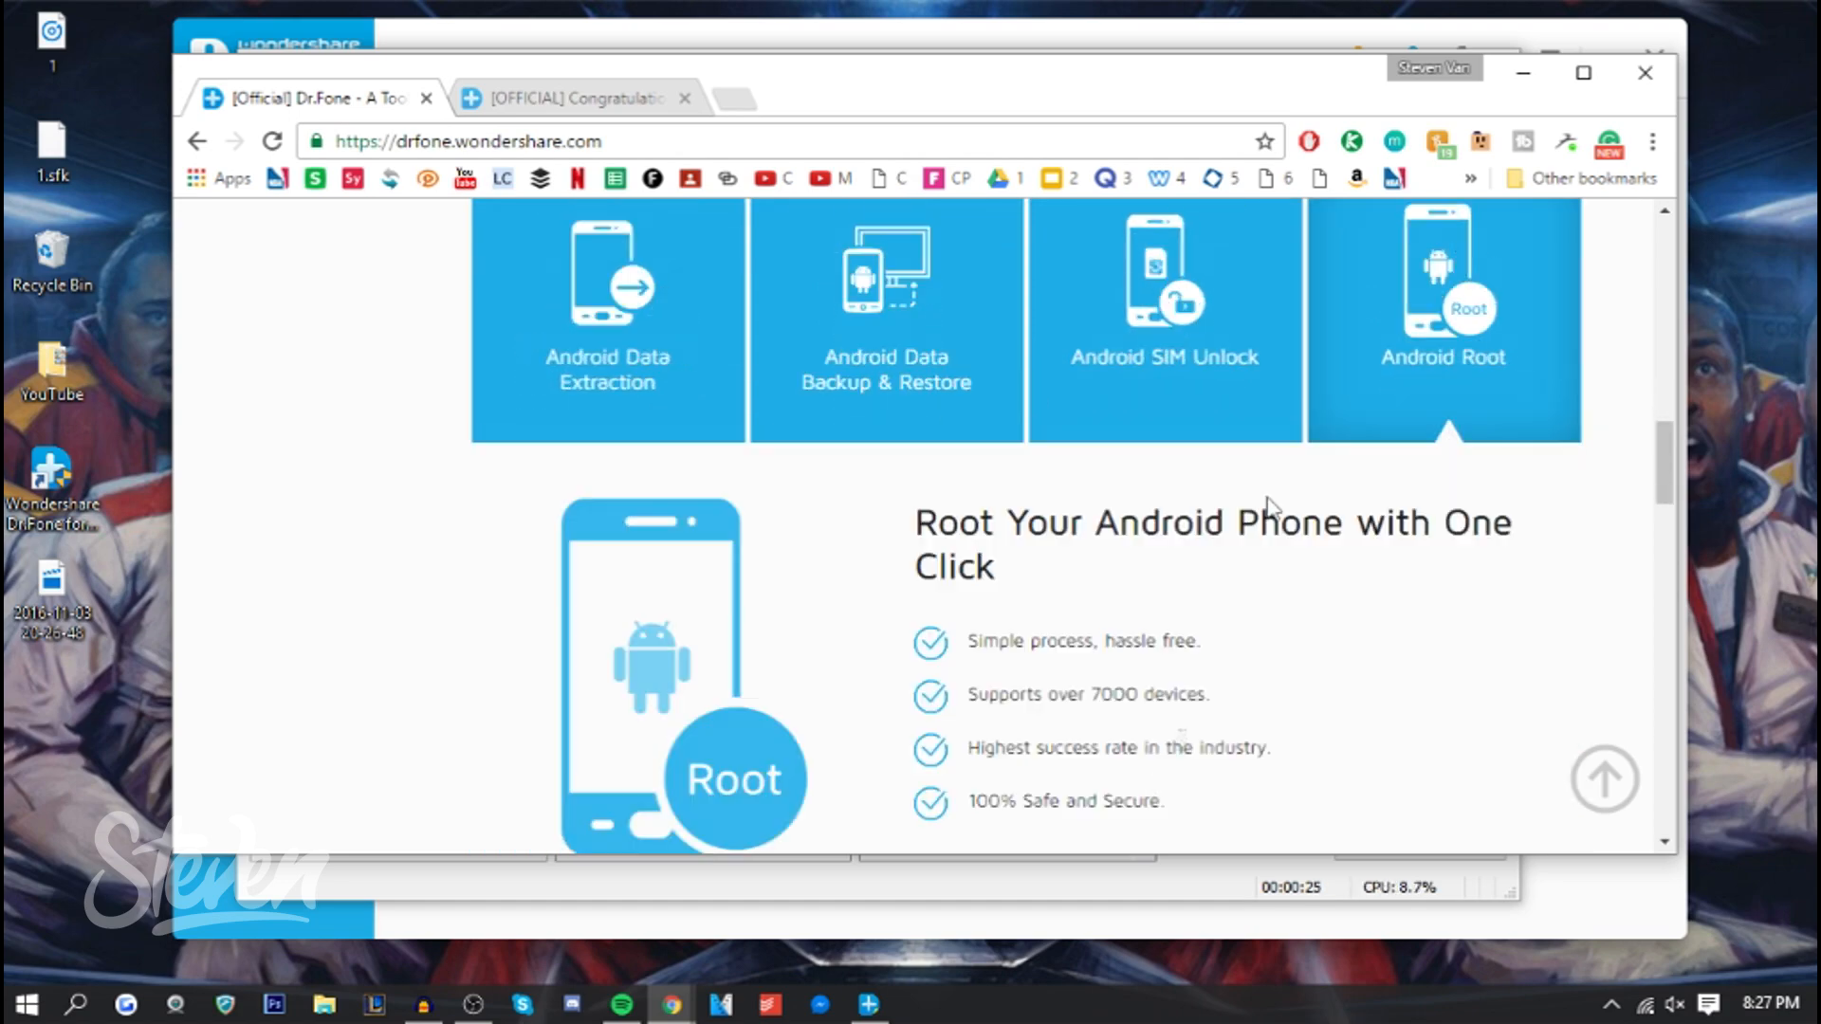
mouse_move(906, 541)
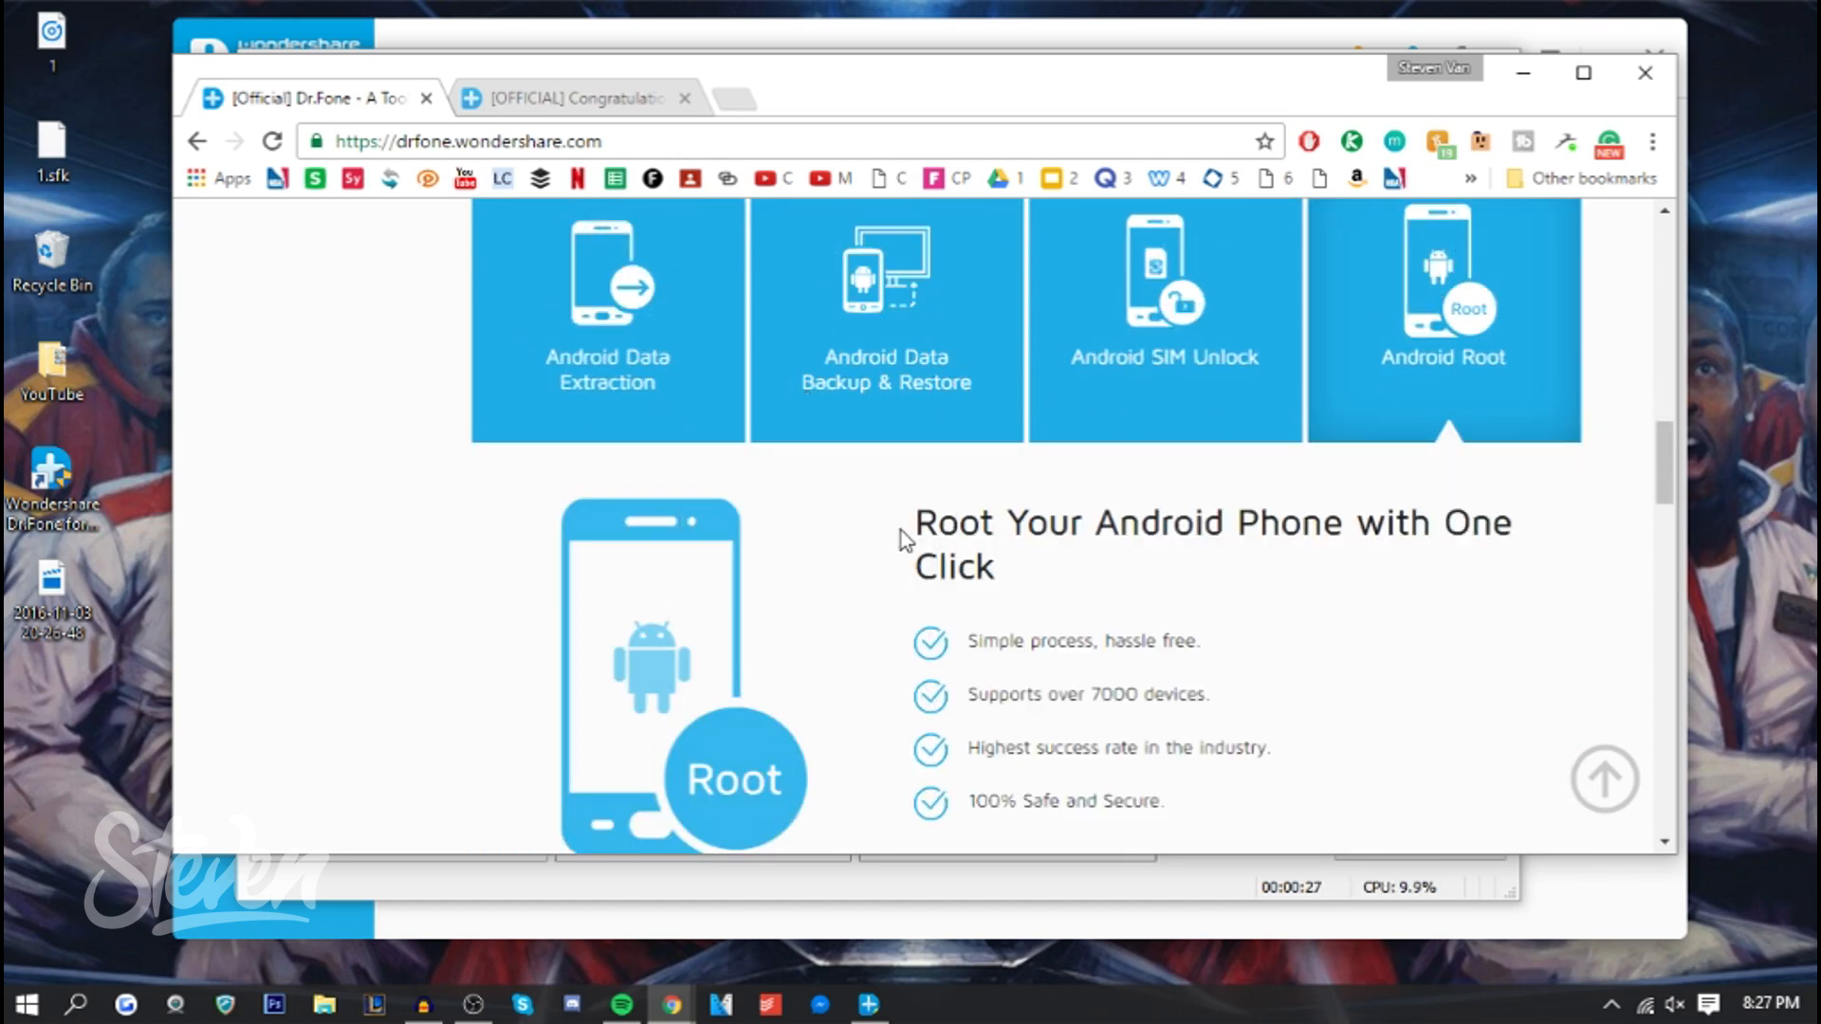
scroll("down", 3)
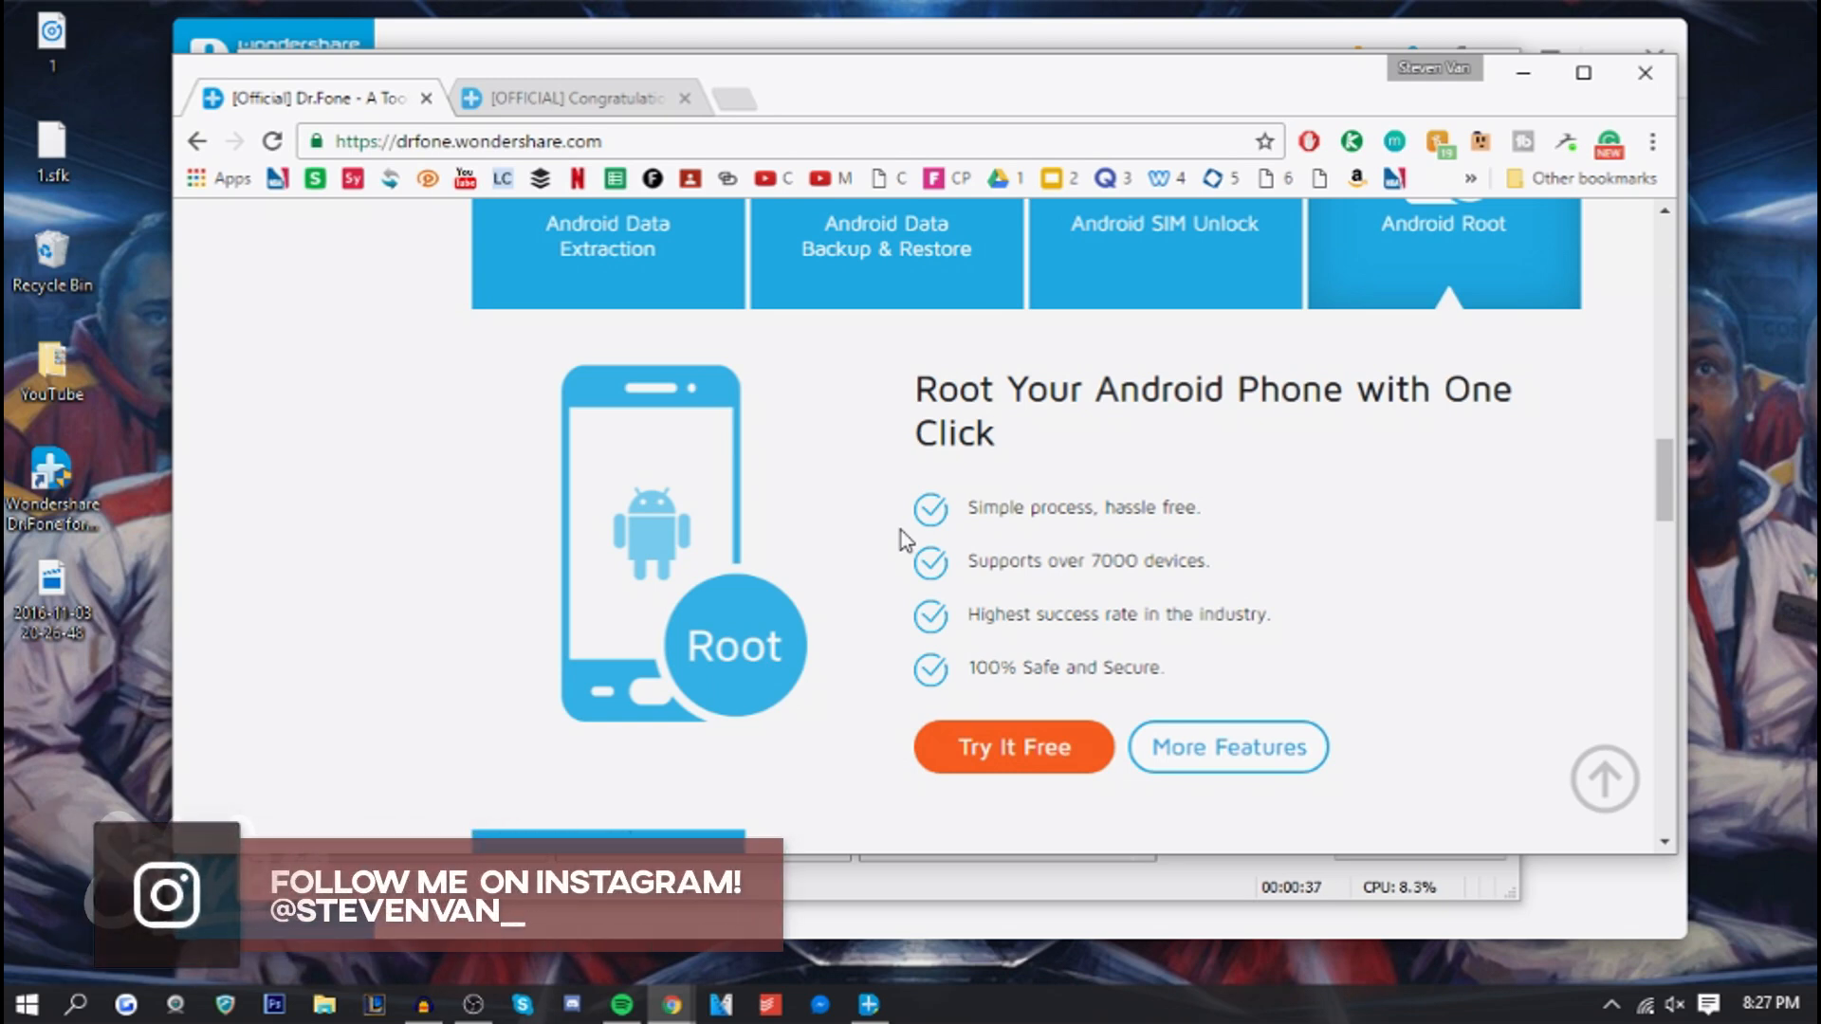
scroll("down", 3)
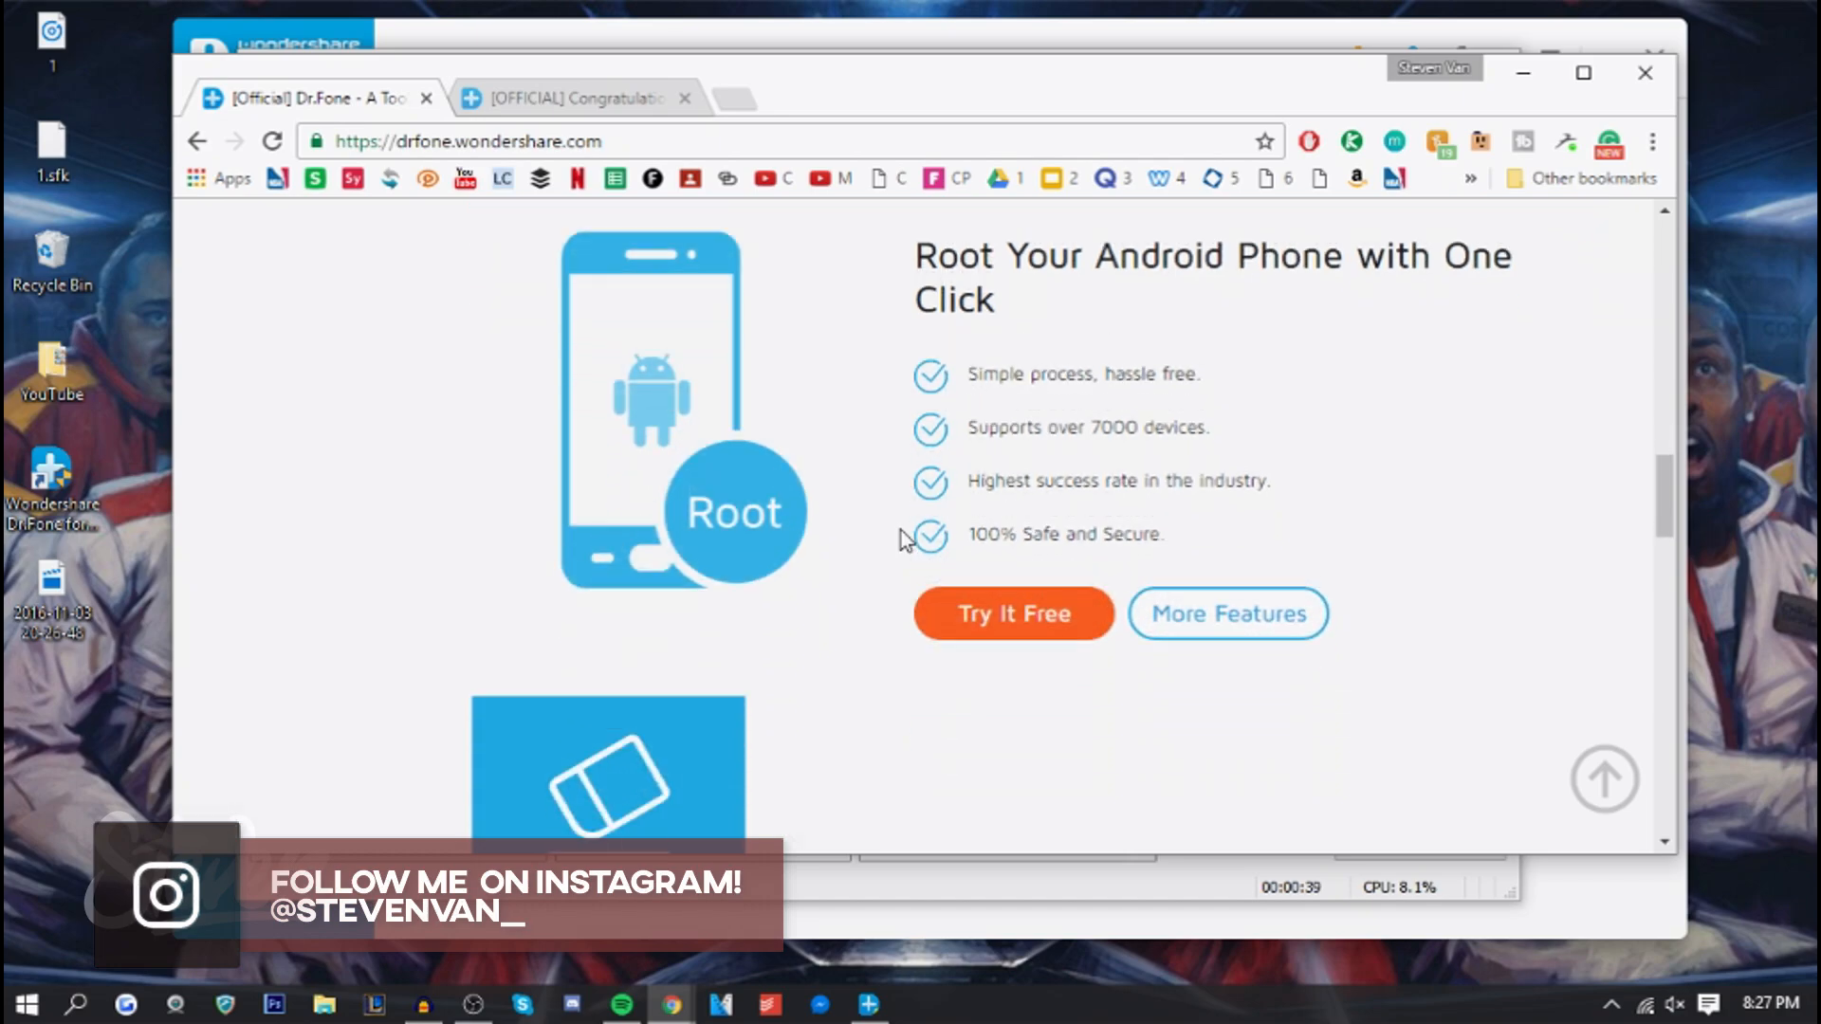
left_click(1227, 613)
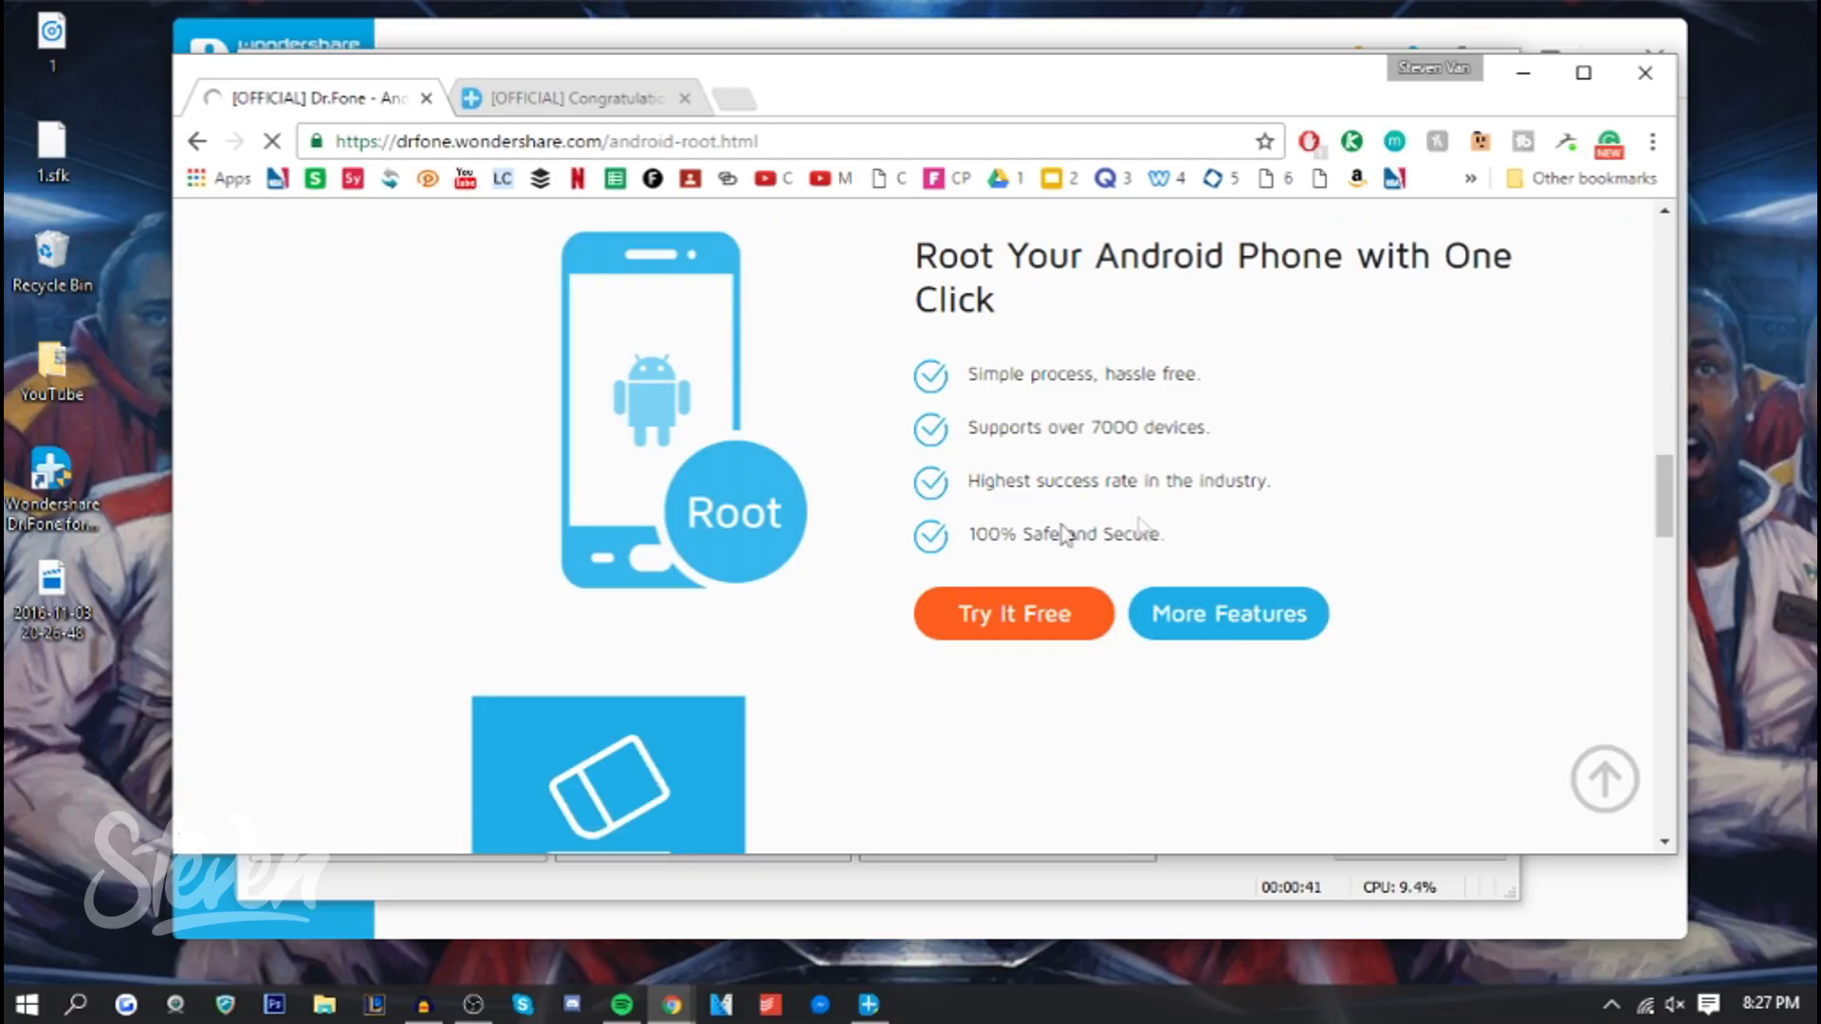
scroll("down", 3)
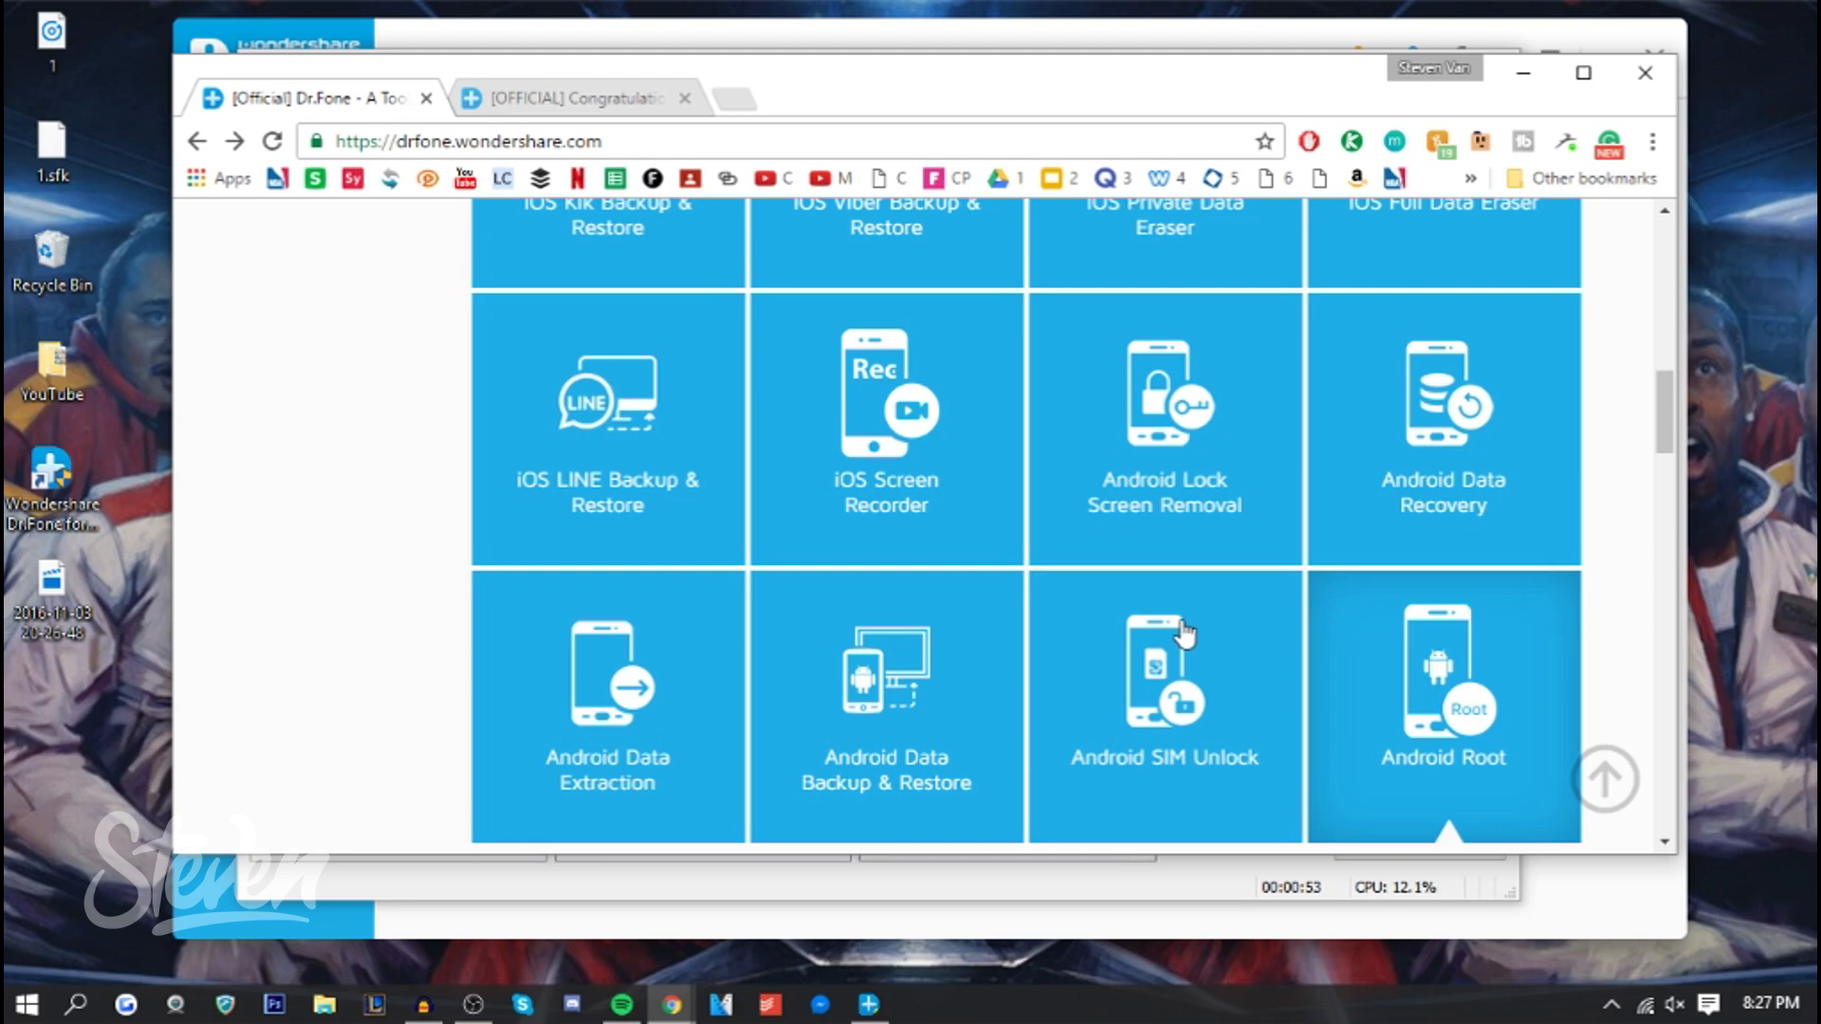
scroll("down", 3)
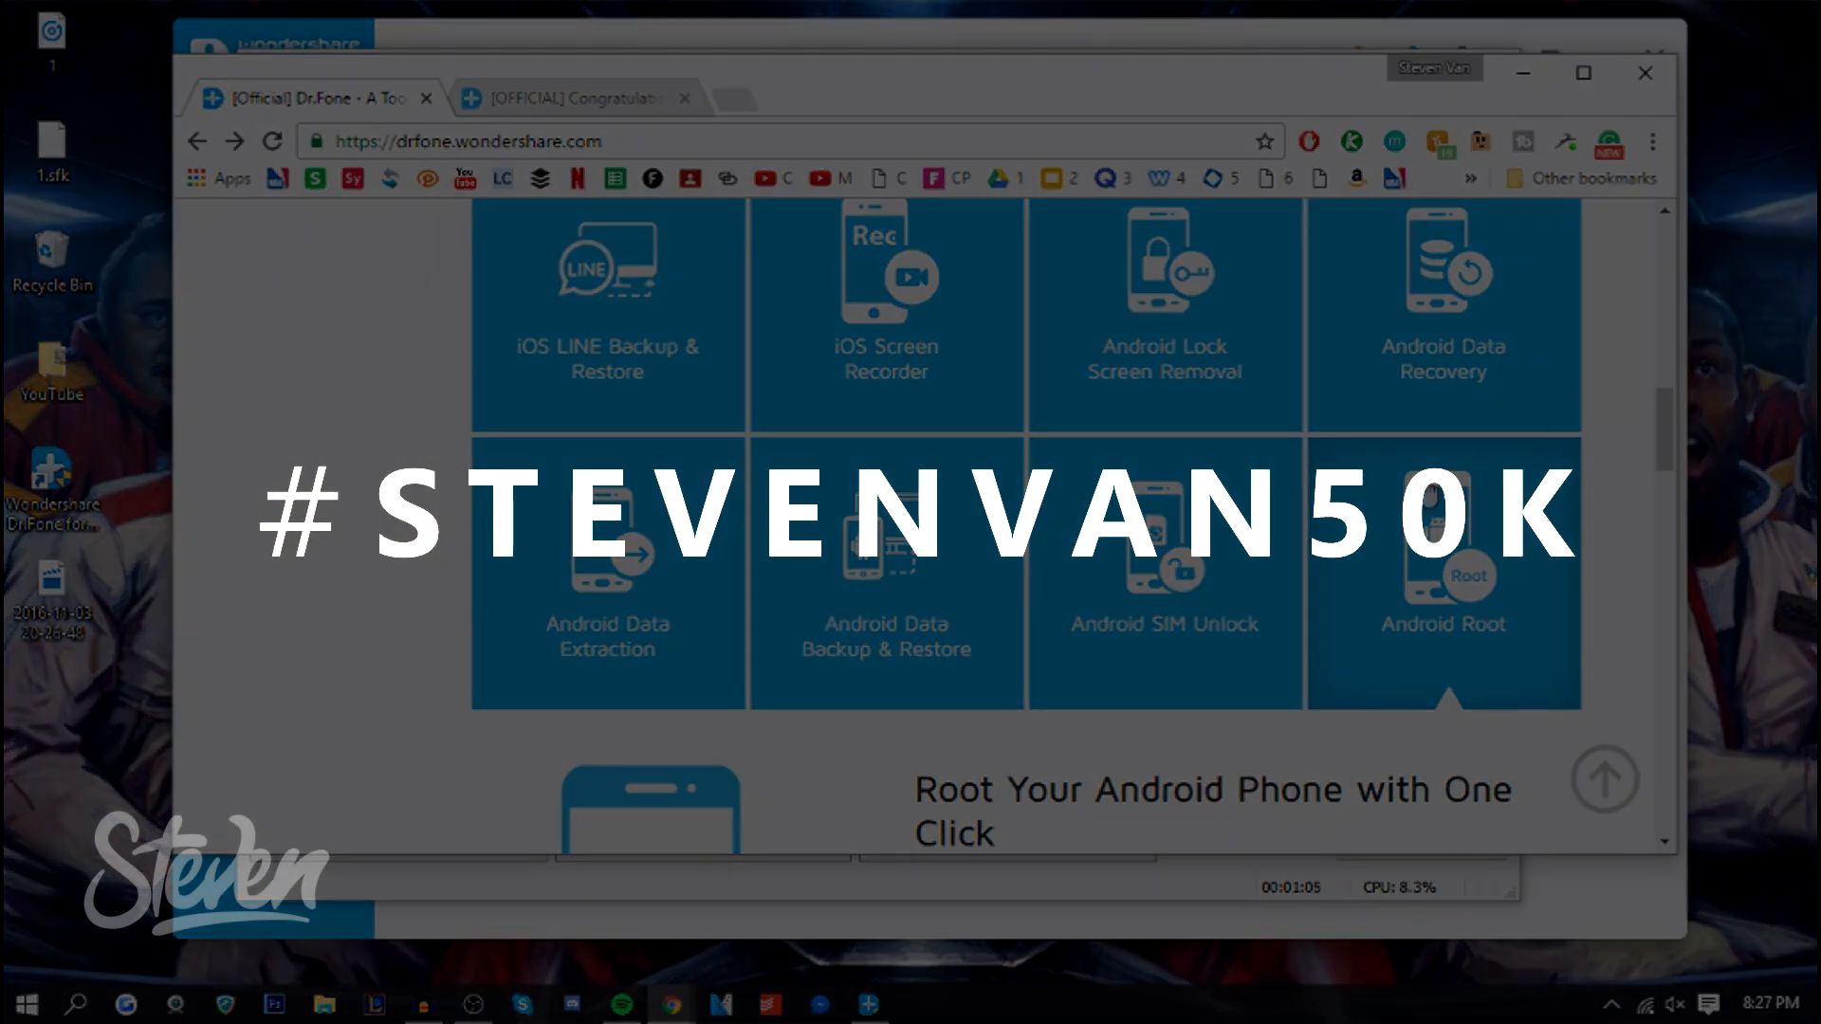
scroll("down", 3)
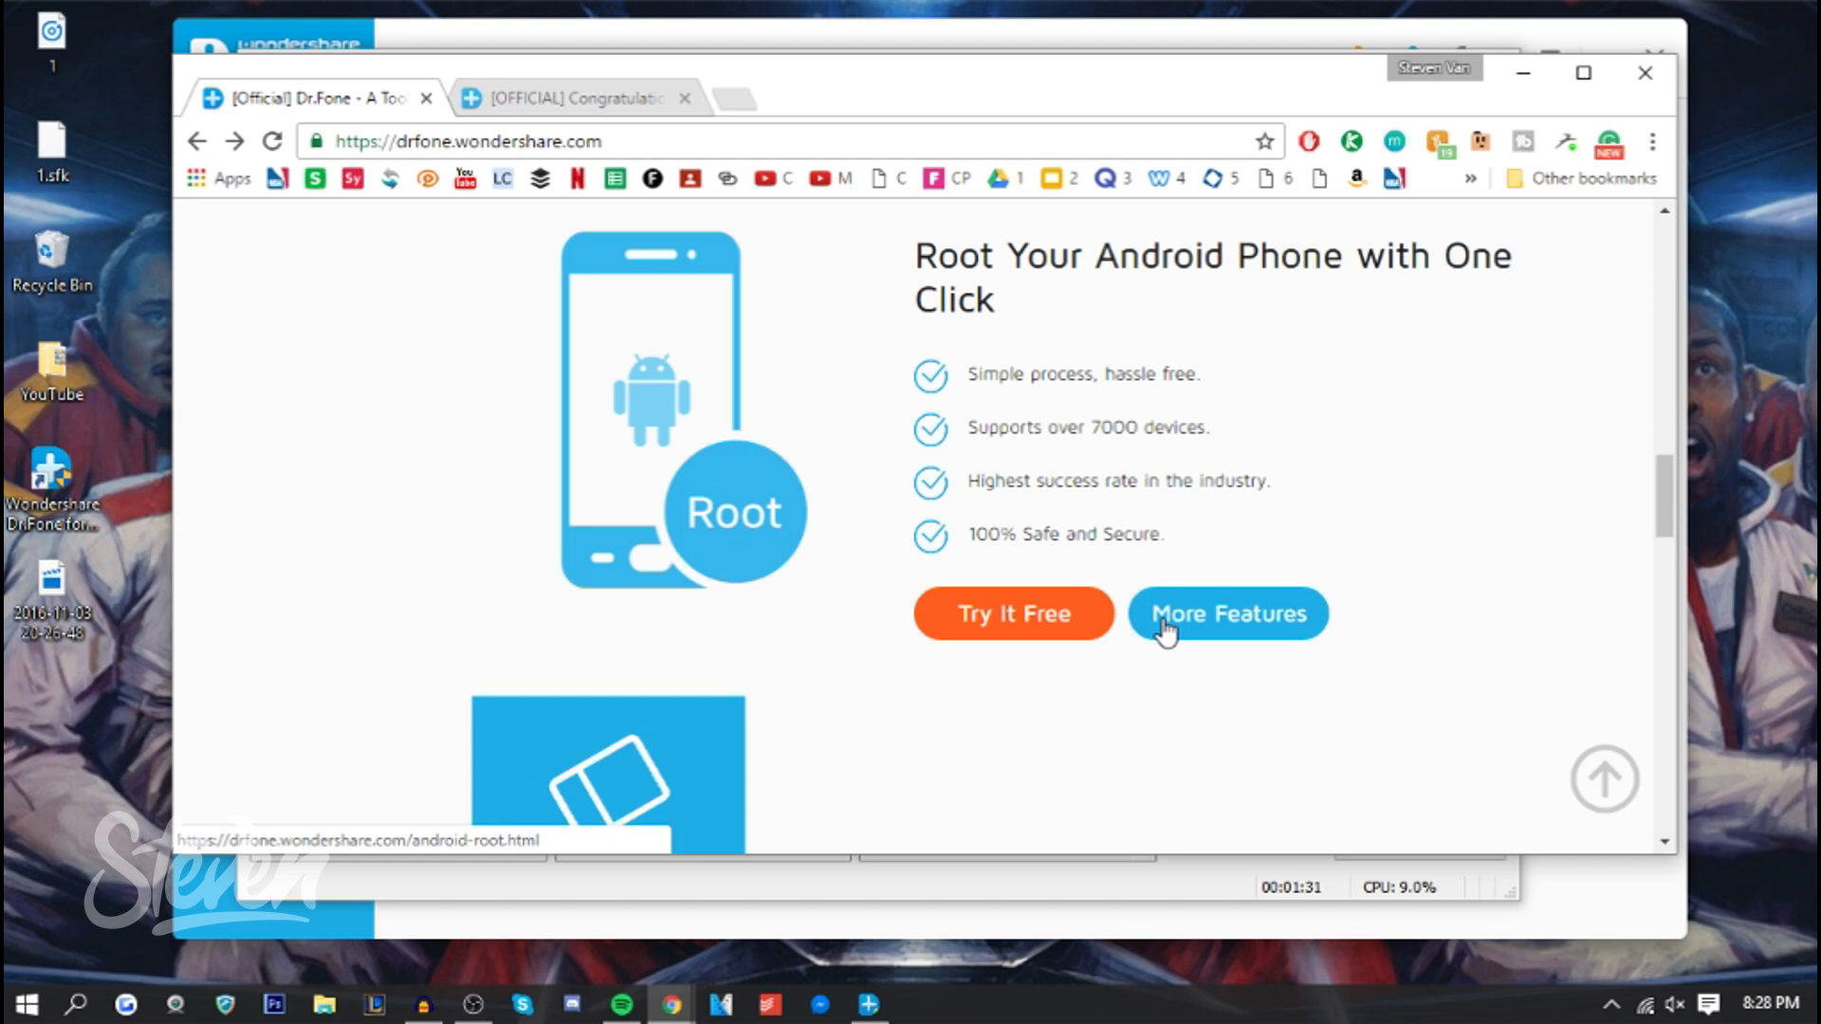
left_click(1227, 612)
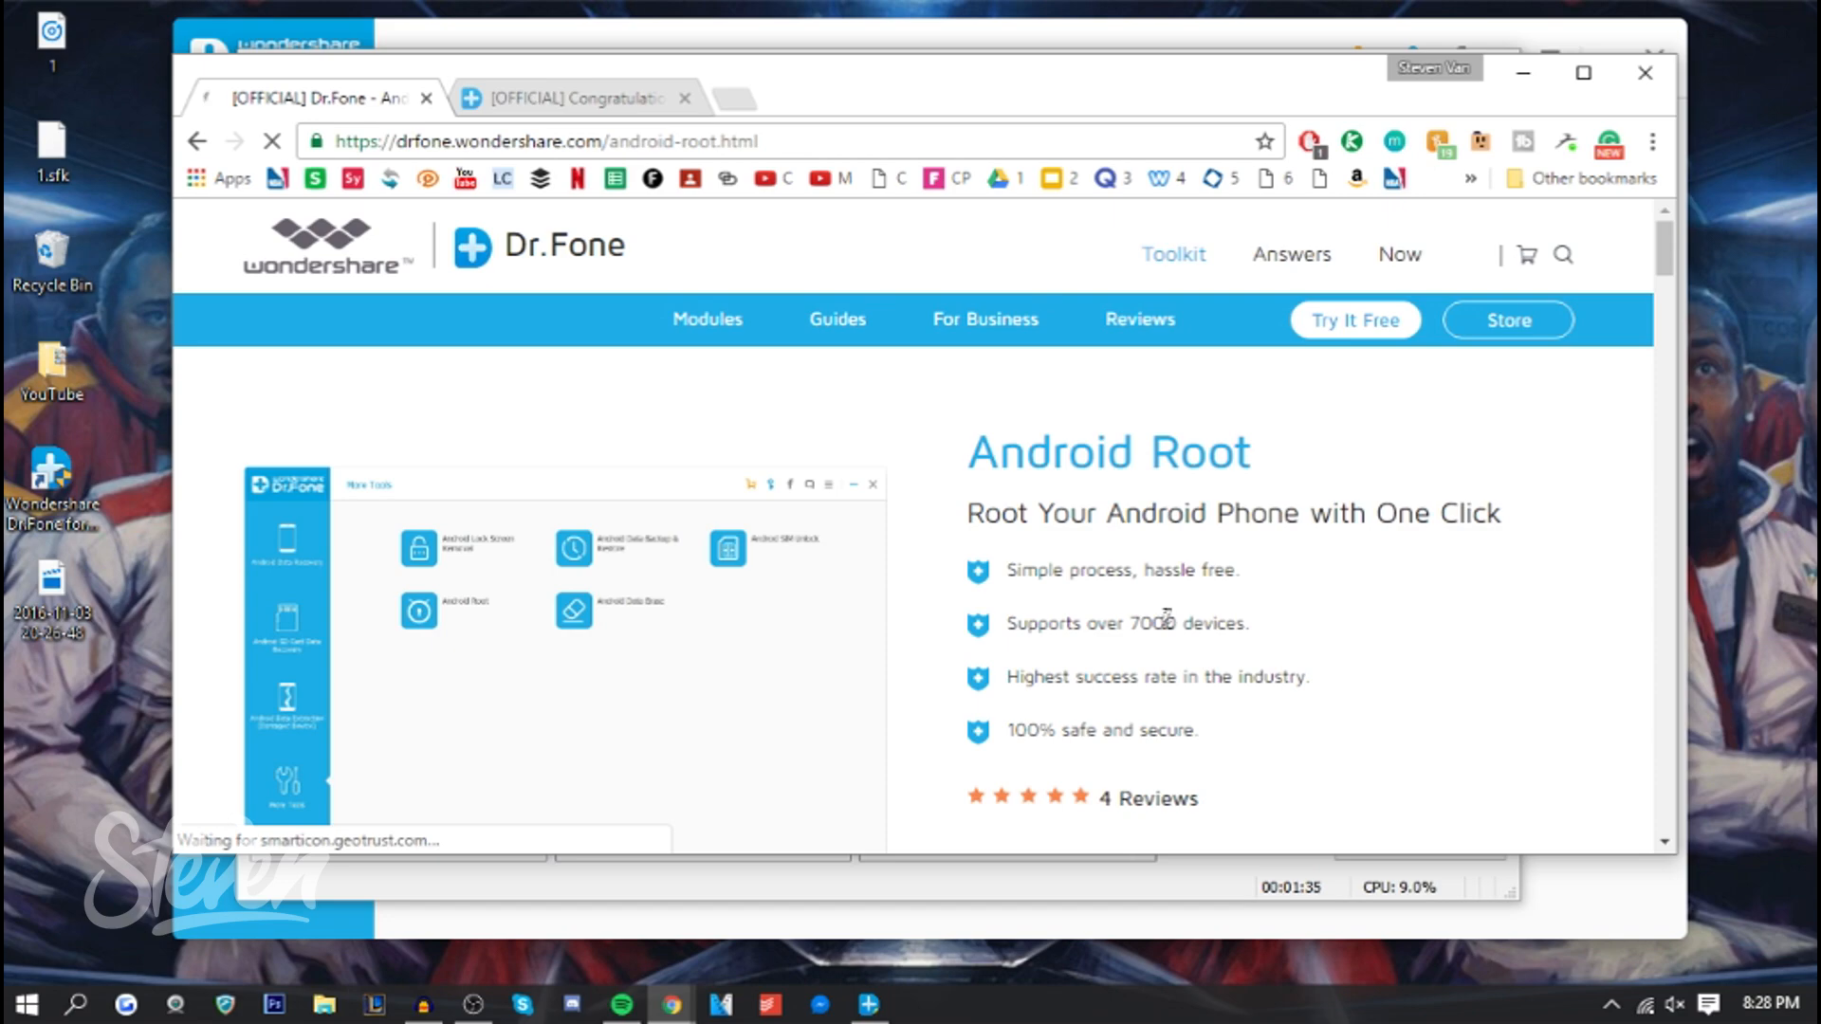
Step: Scroll through the Android Root page and the 'Installation Successful!' page
scroll("down", 3)
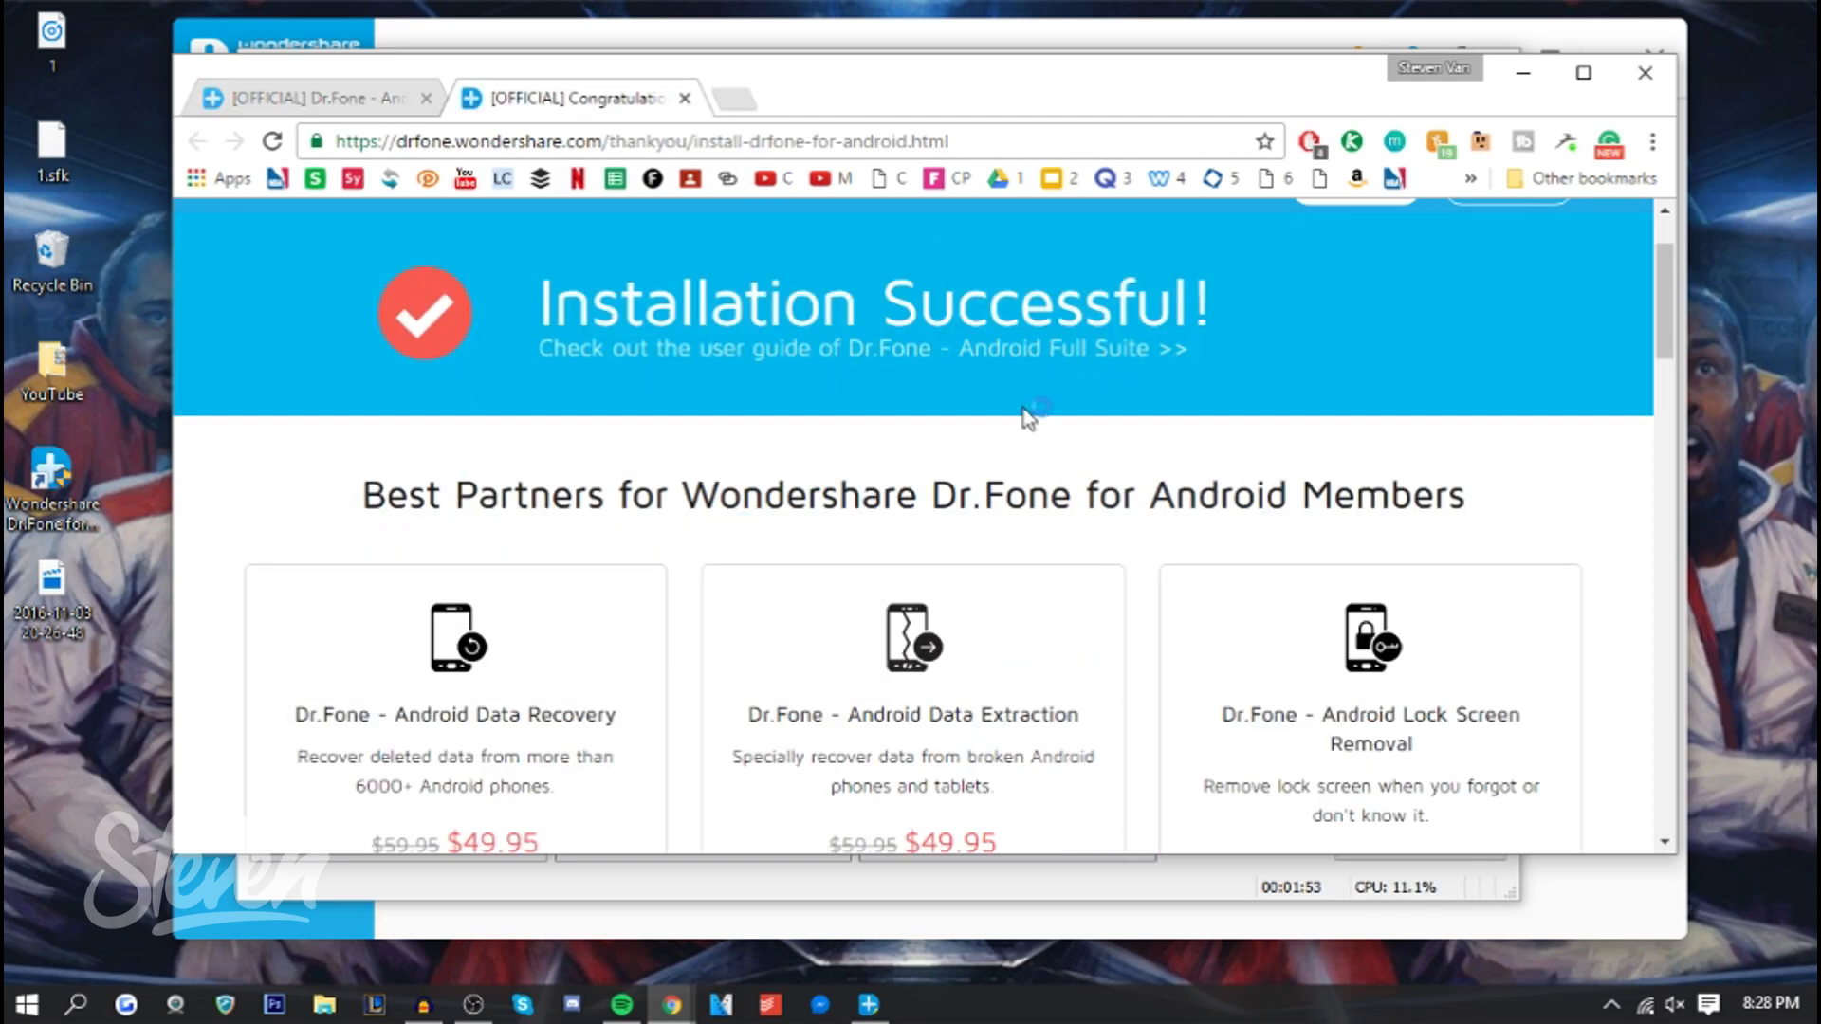
scroll("down", 3)
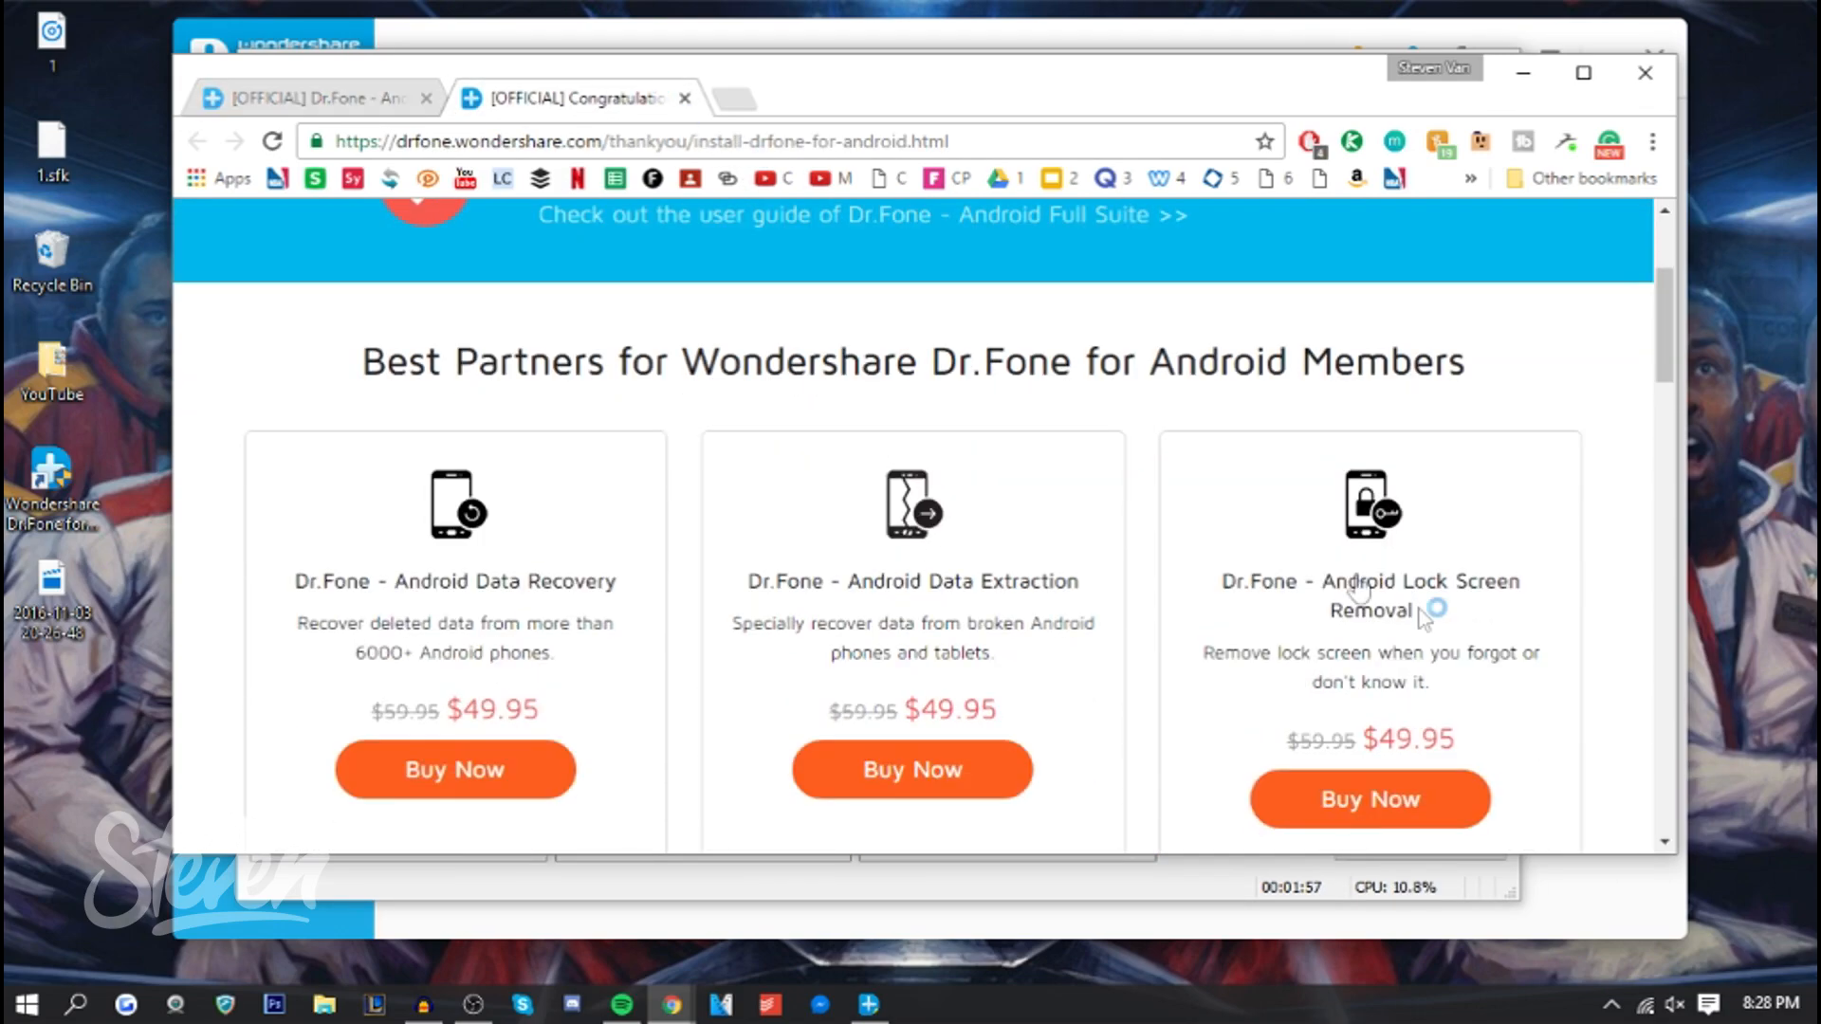
scroll("down", 3)
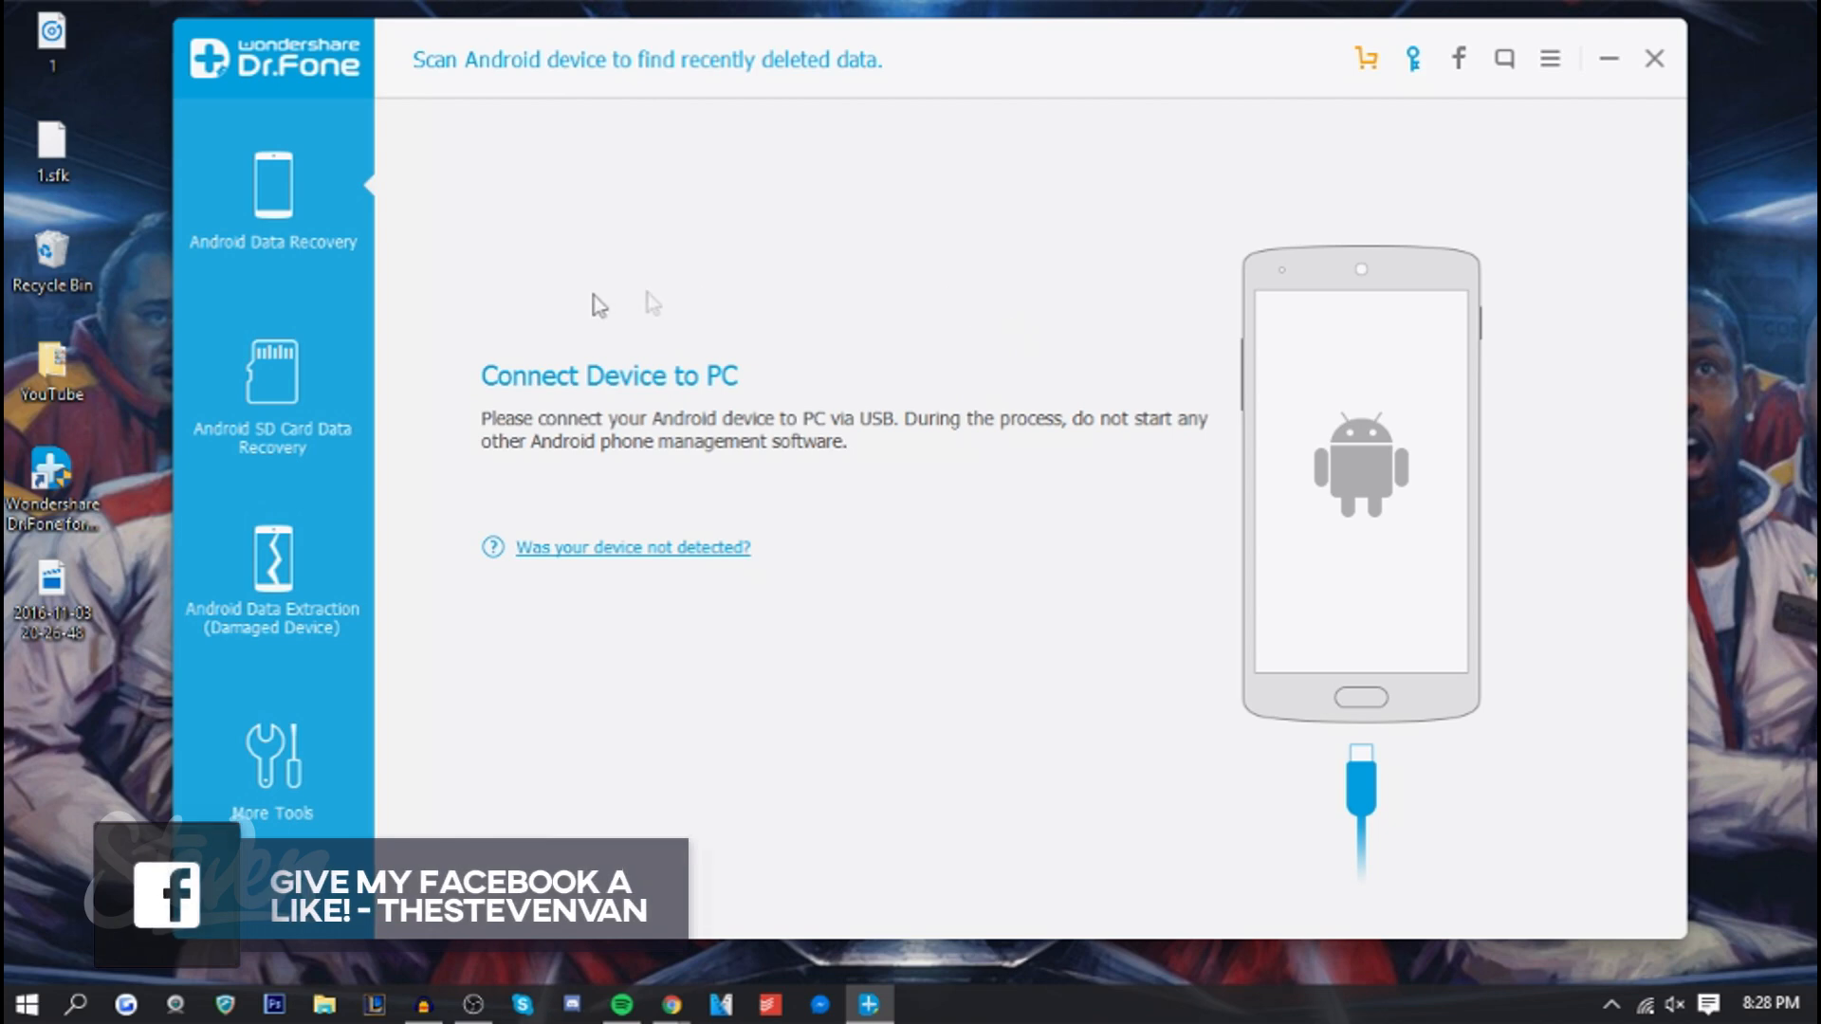
mouse_move(812, 304)
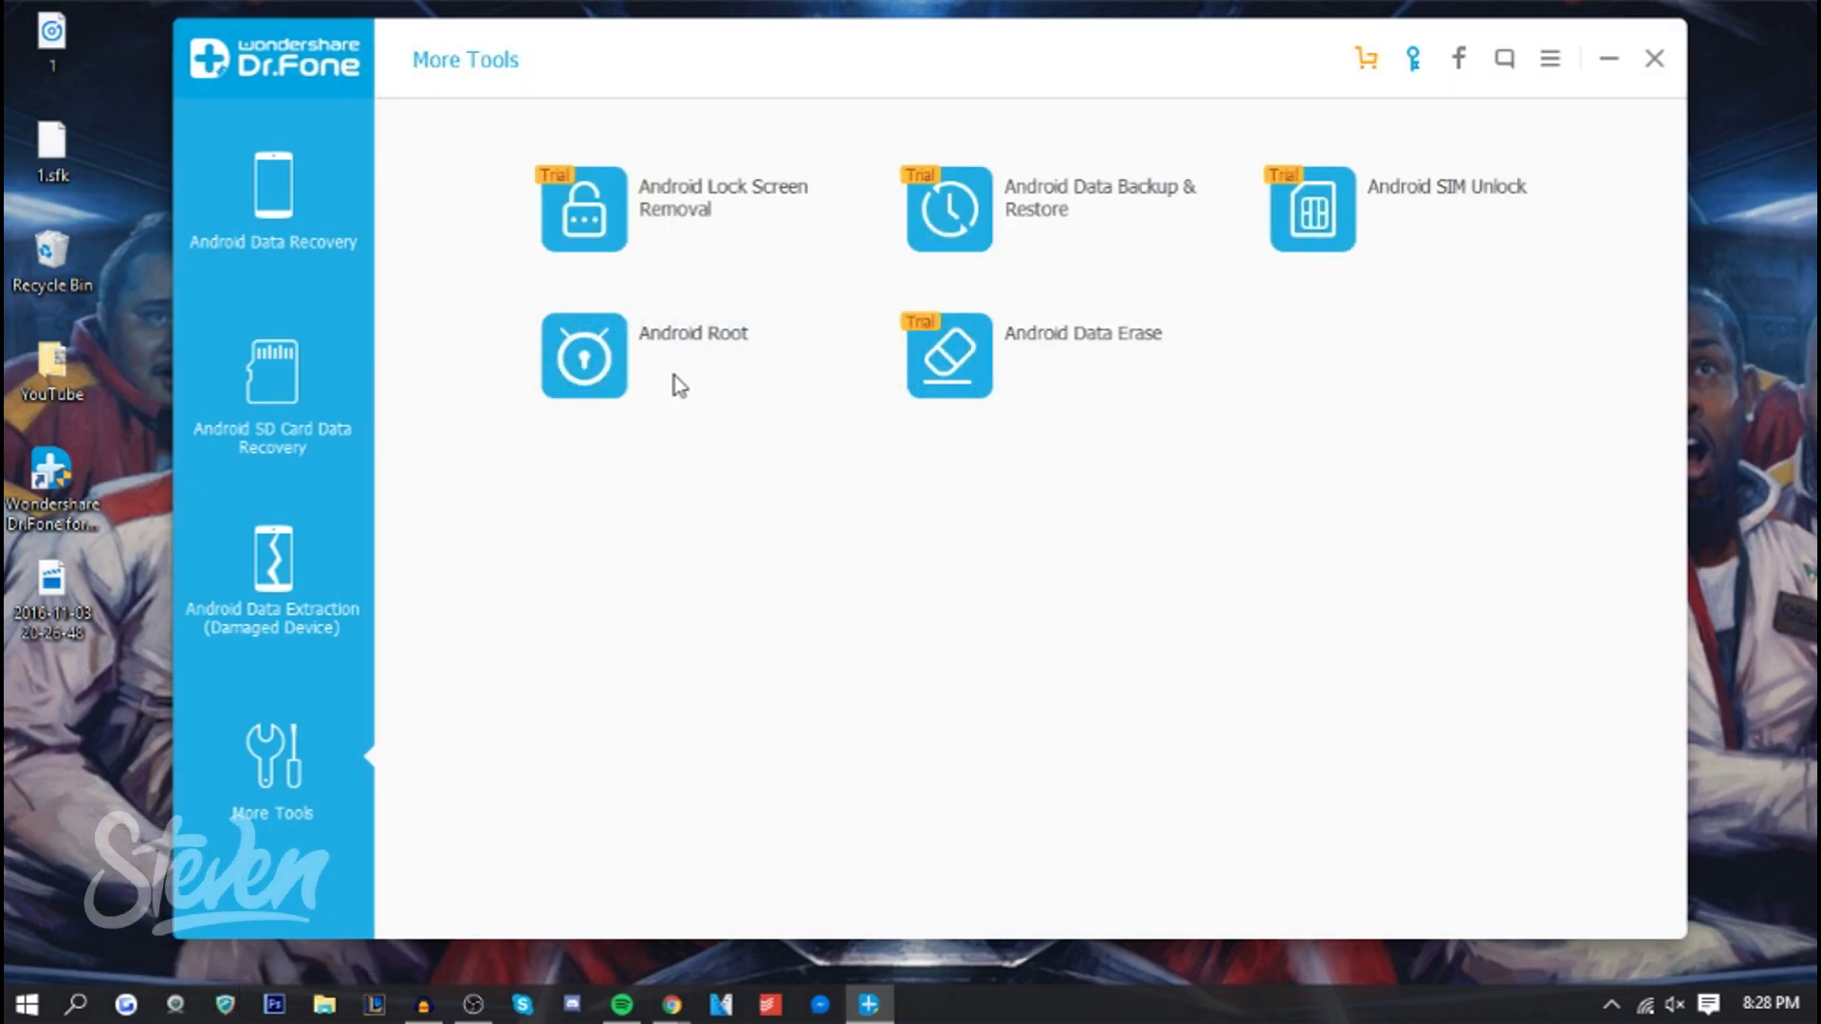
Step: Launch the Android Root tool from More Tools so it waits for the Nexus 6P over USB
left_click(582, 354)
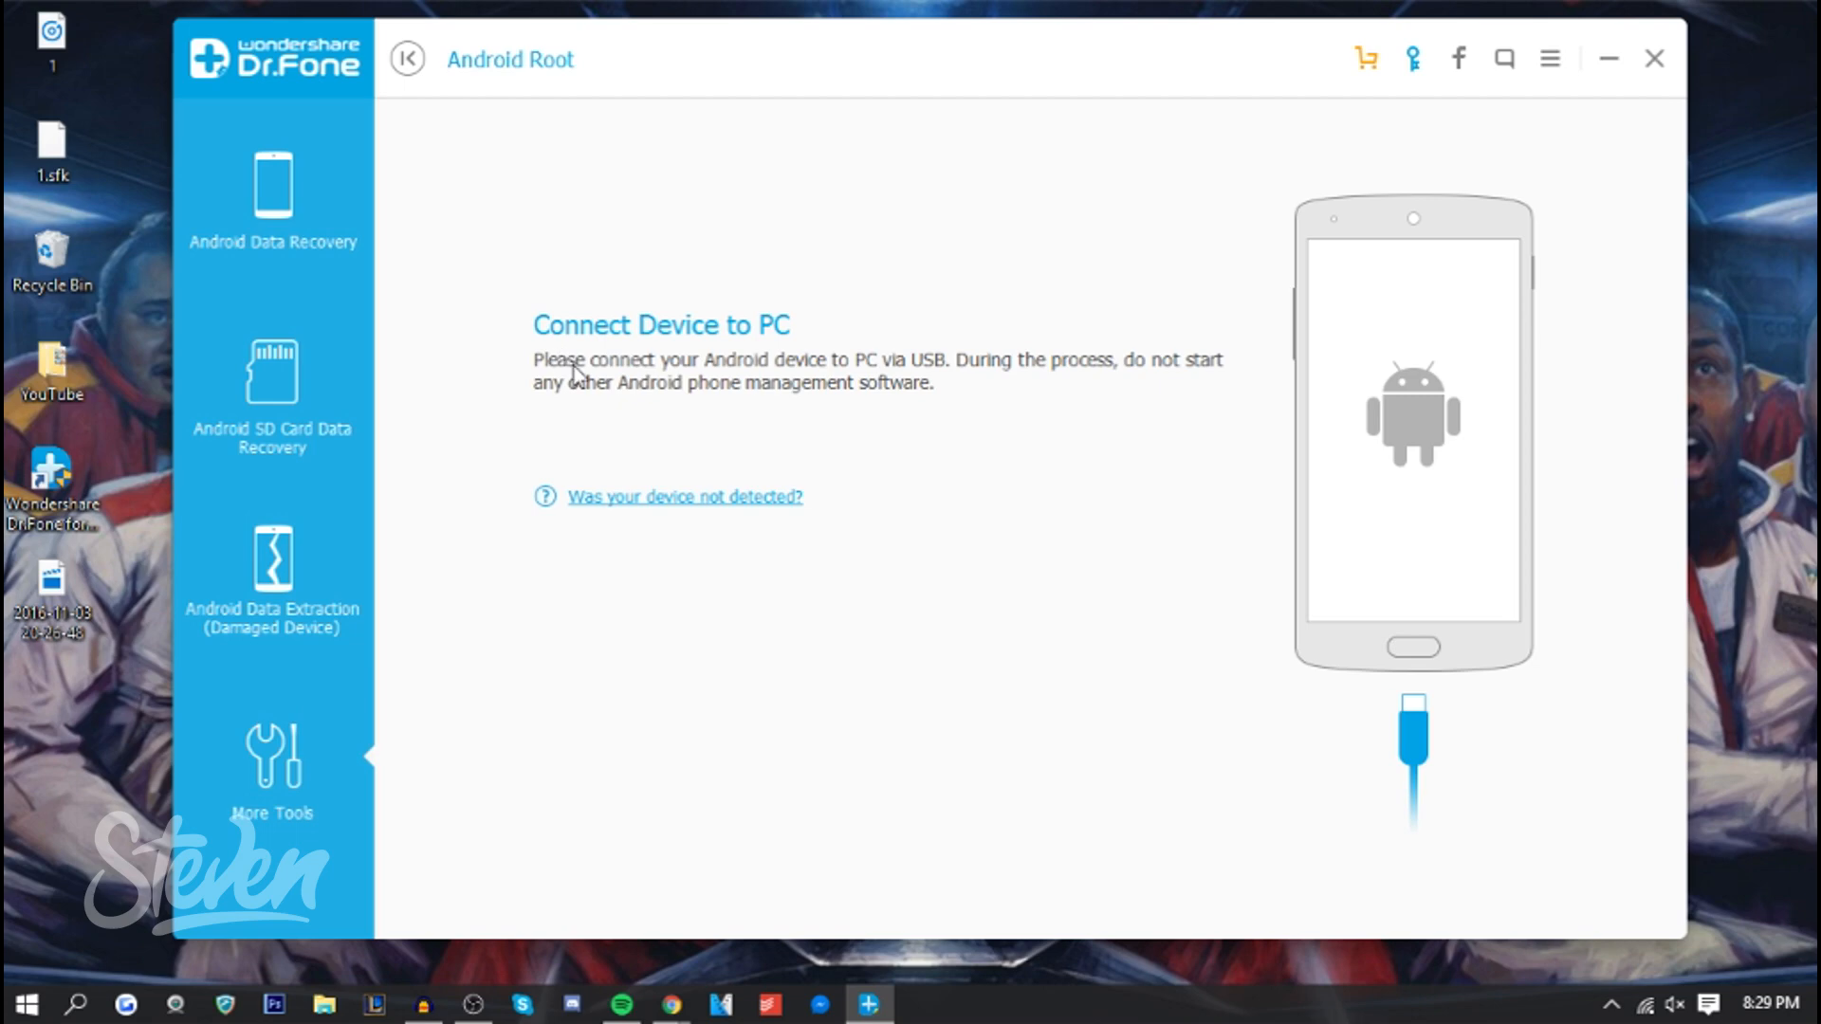
mouse_move(833, 397)
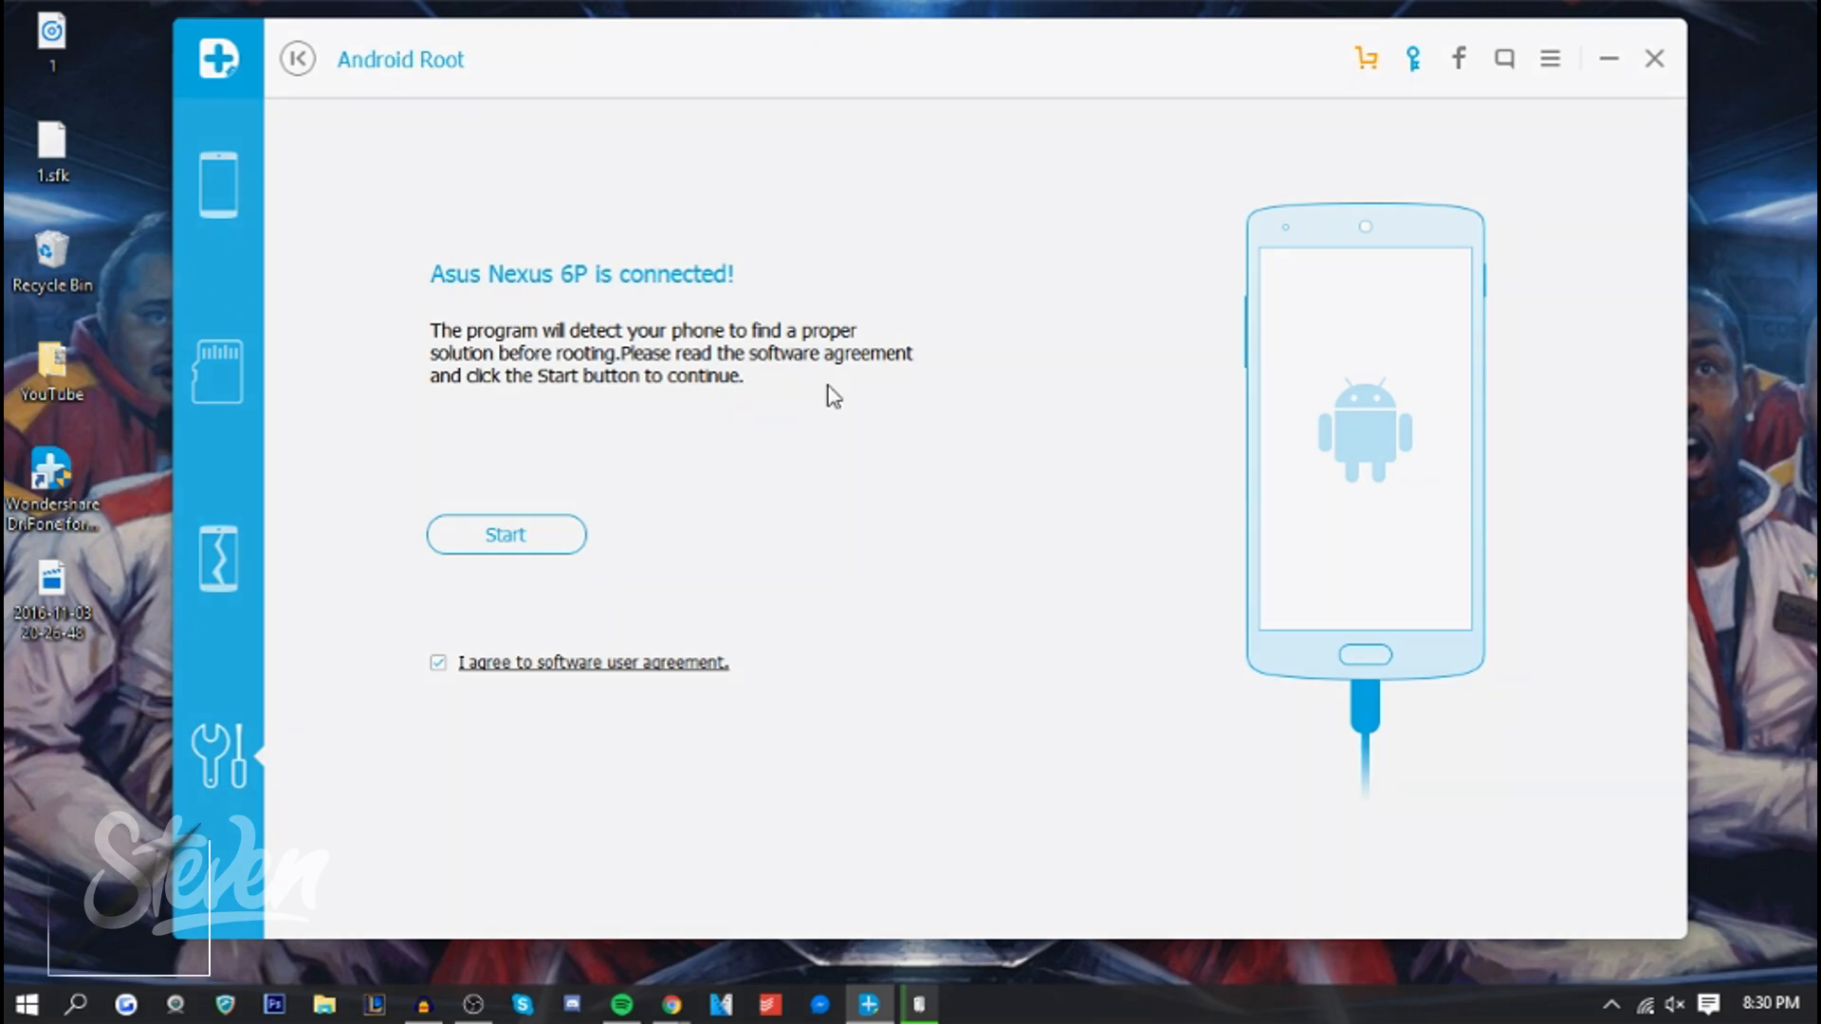
Step: Start detection of the connected Asus Nexus 6P before rooting
left_click(505, 534)
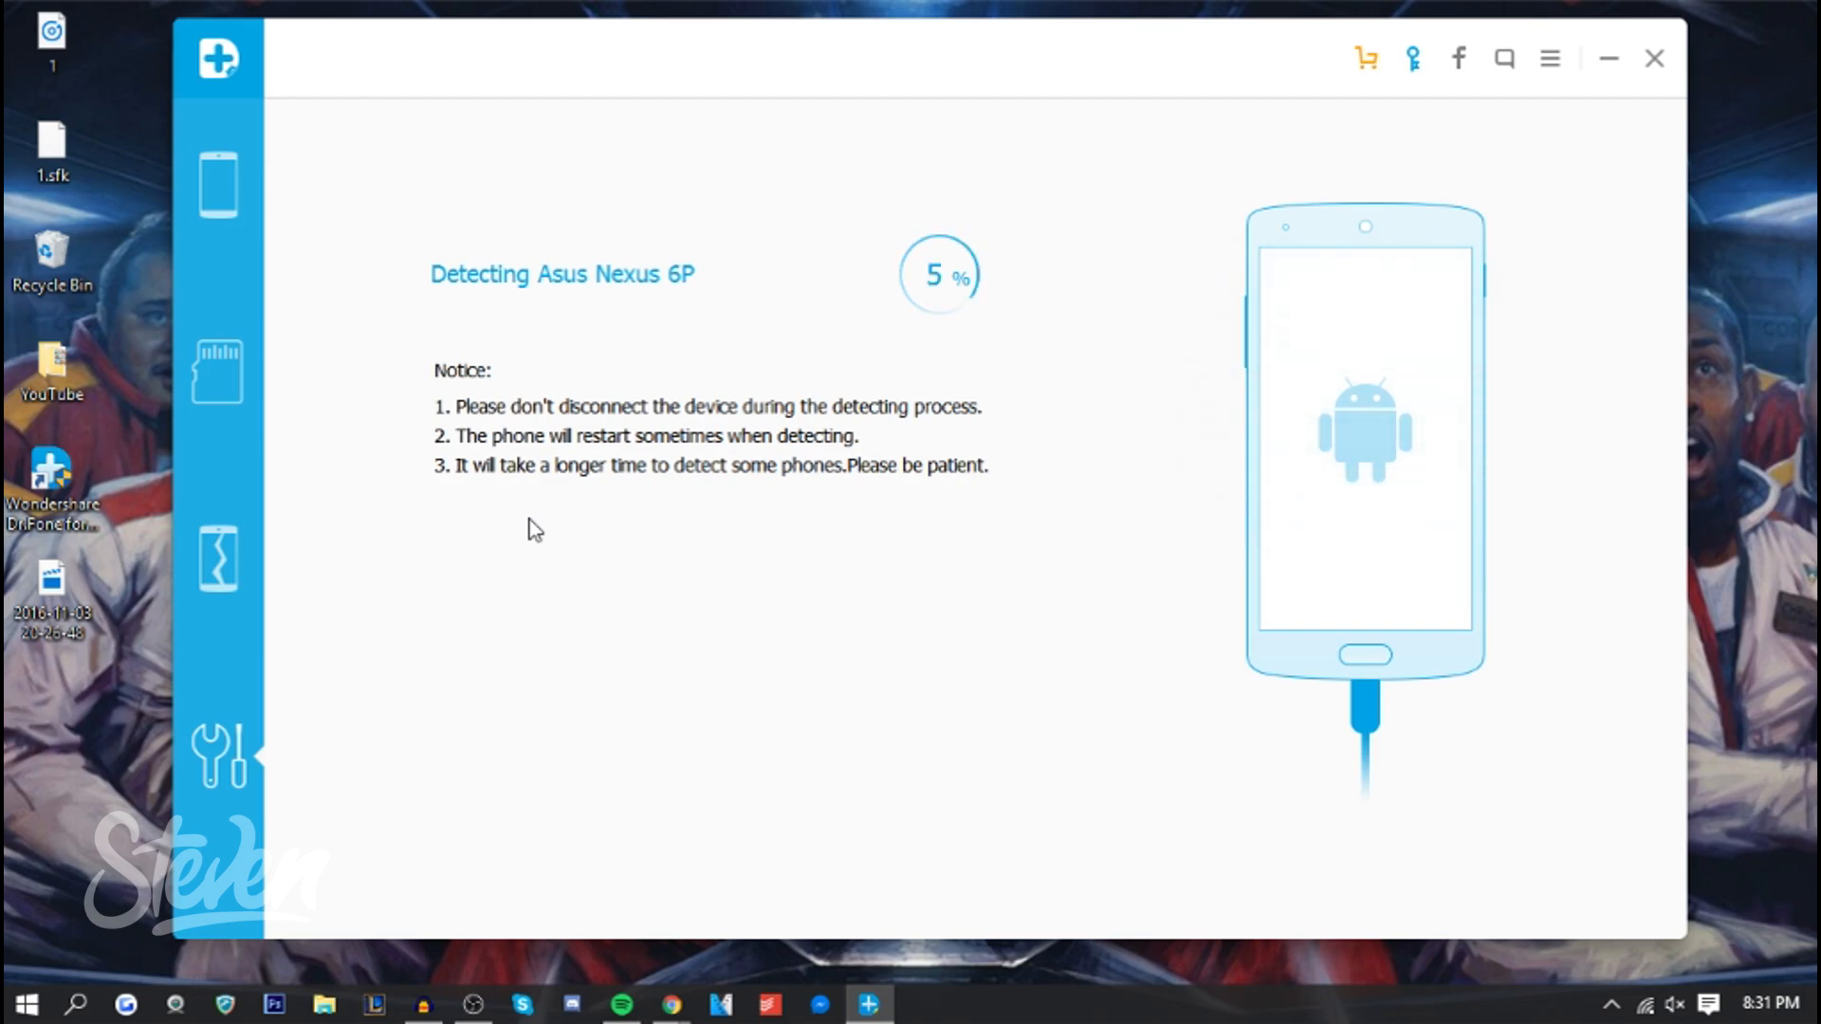
mouse_move(684, 46)
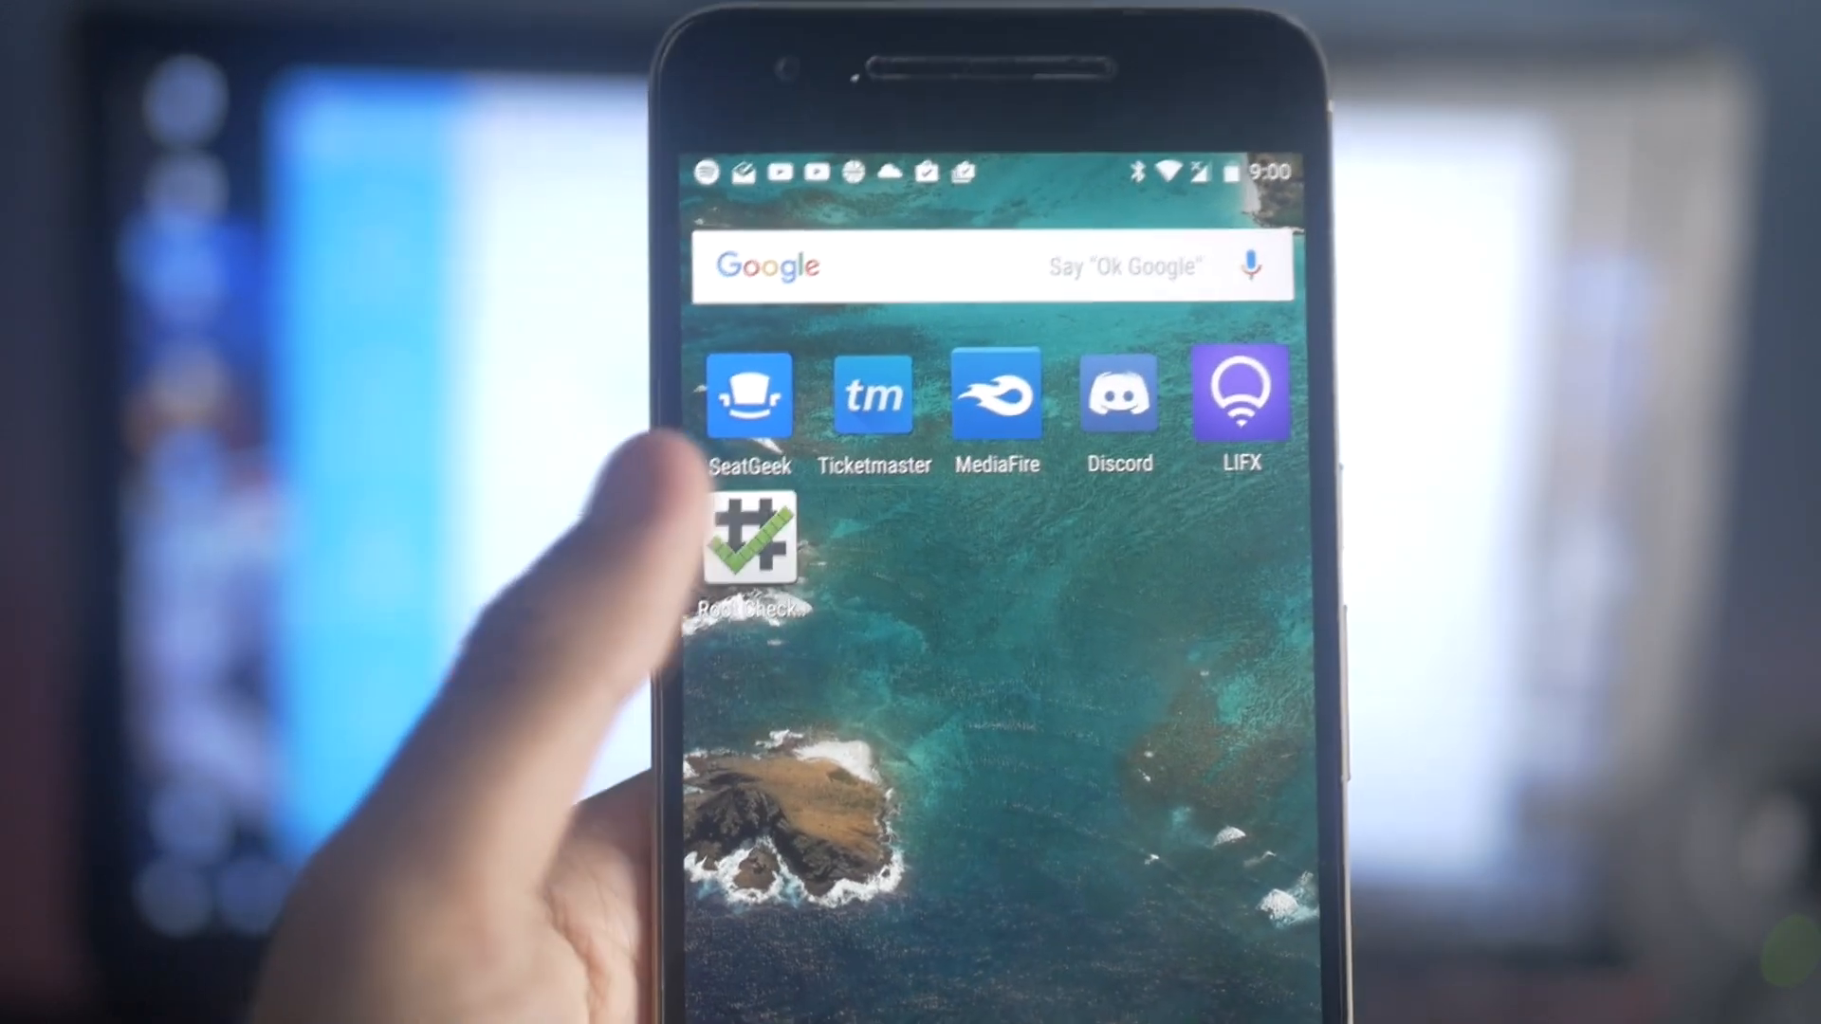
Step: Launch Root Checker Basic on the phone and accept its disclaimer to reach the Welcome screen
left_click(749, 546)
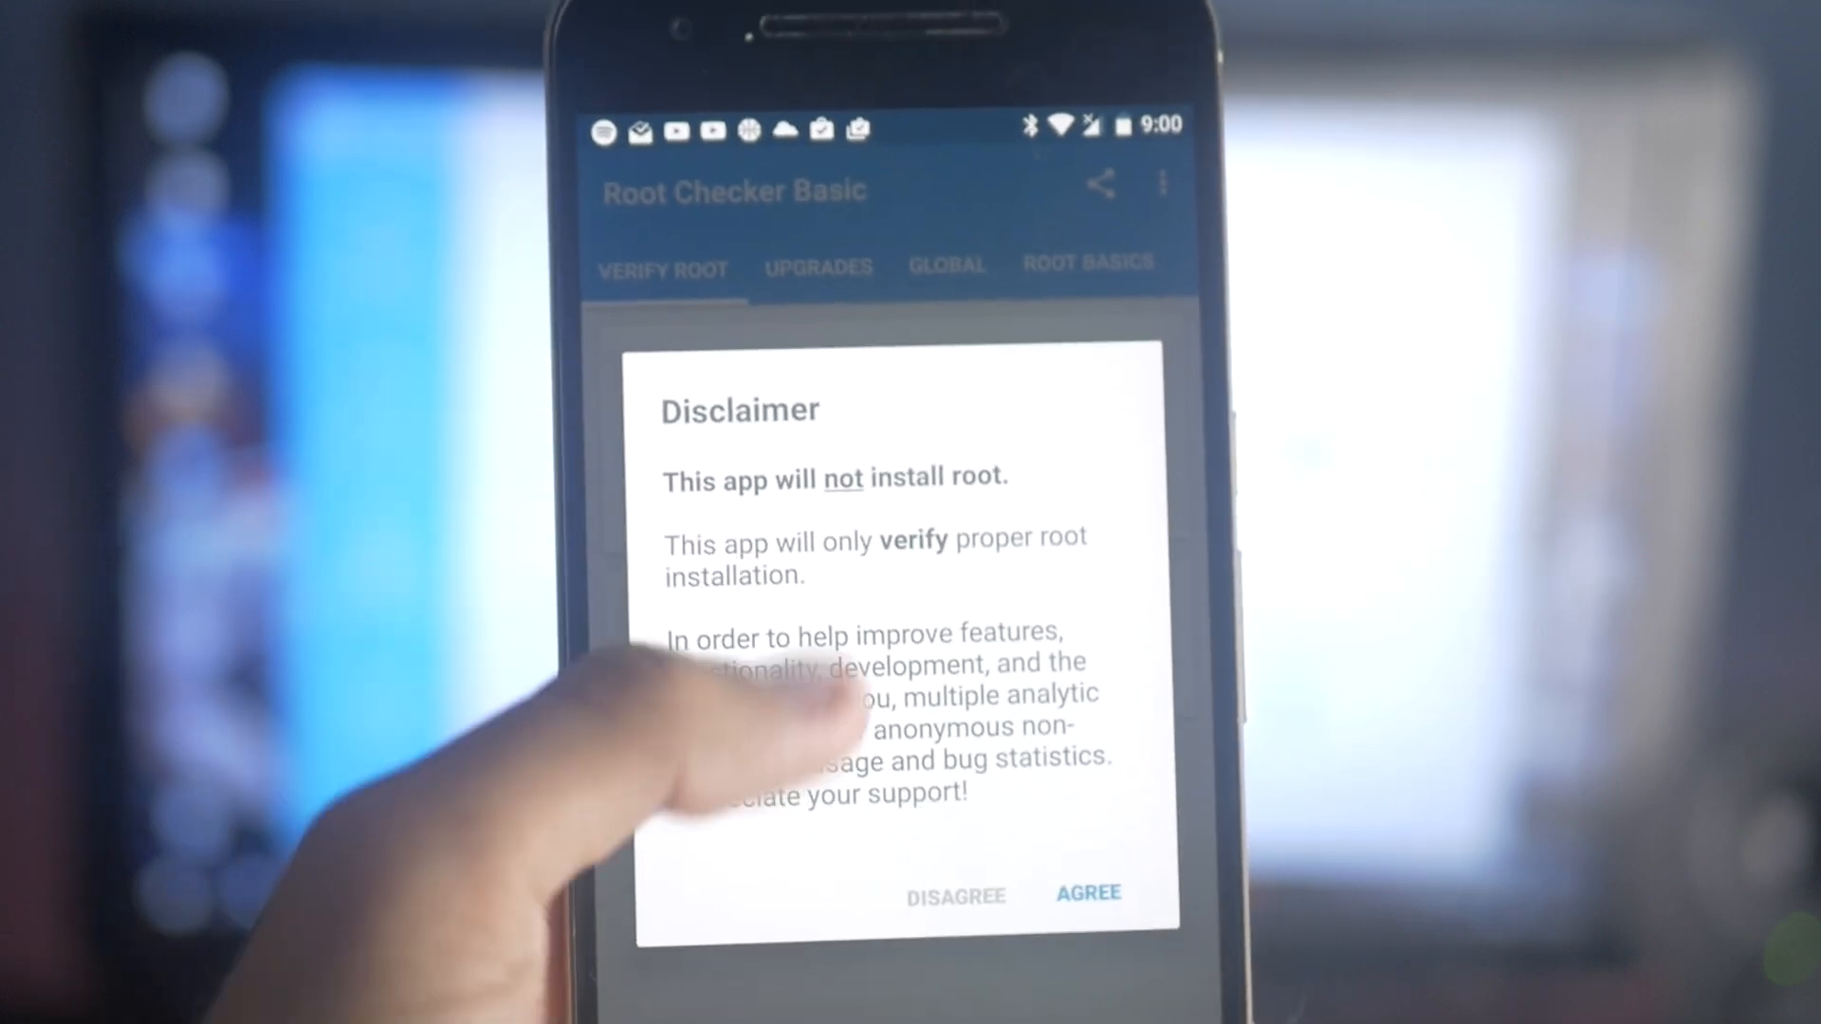
left_click(1088, 893)
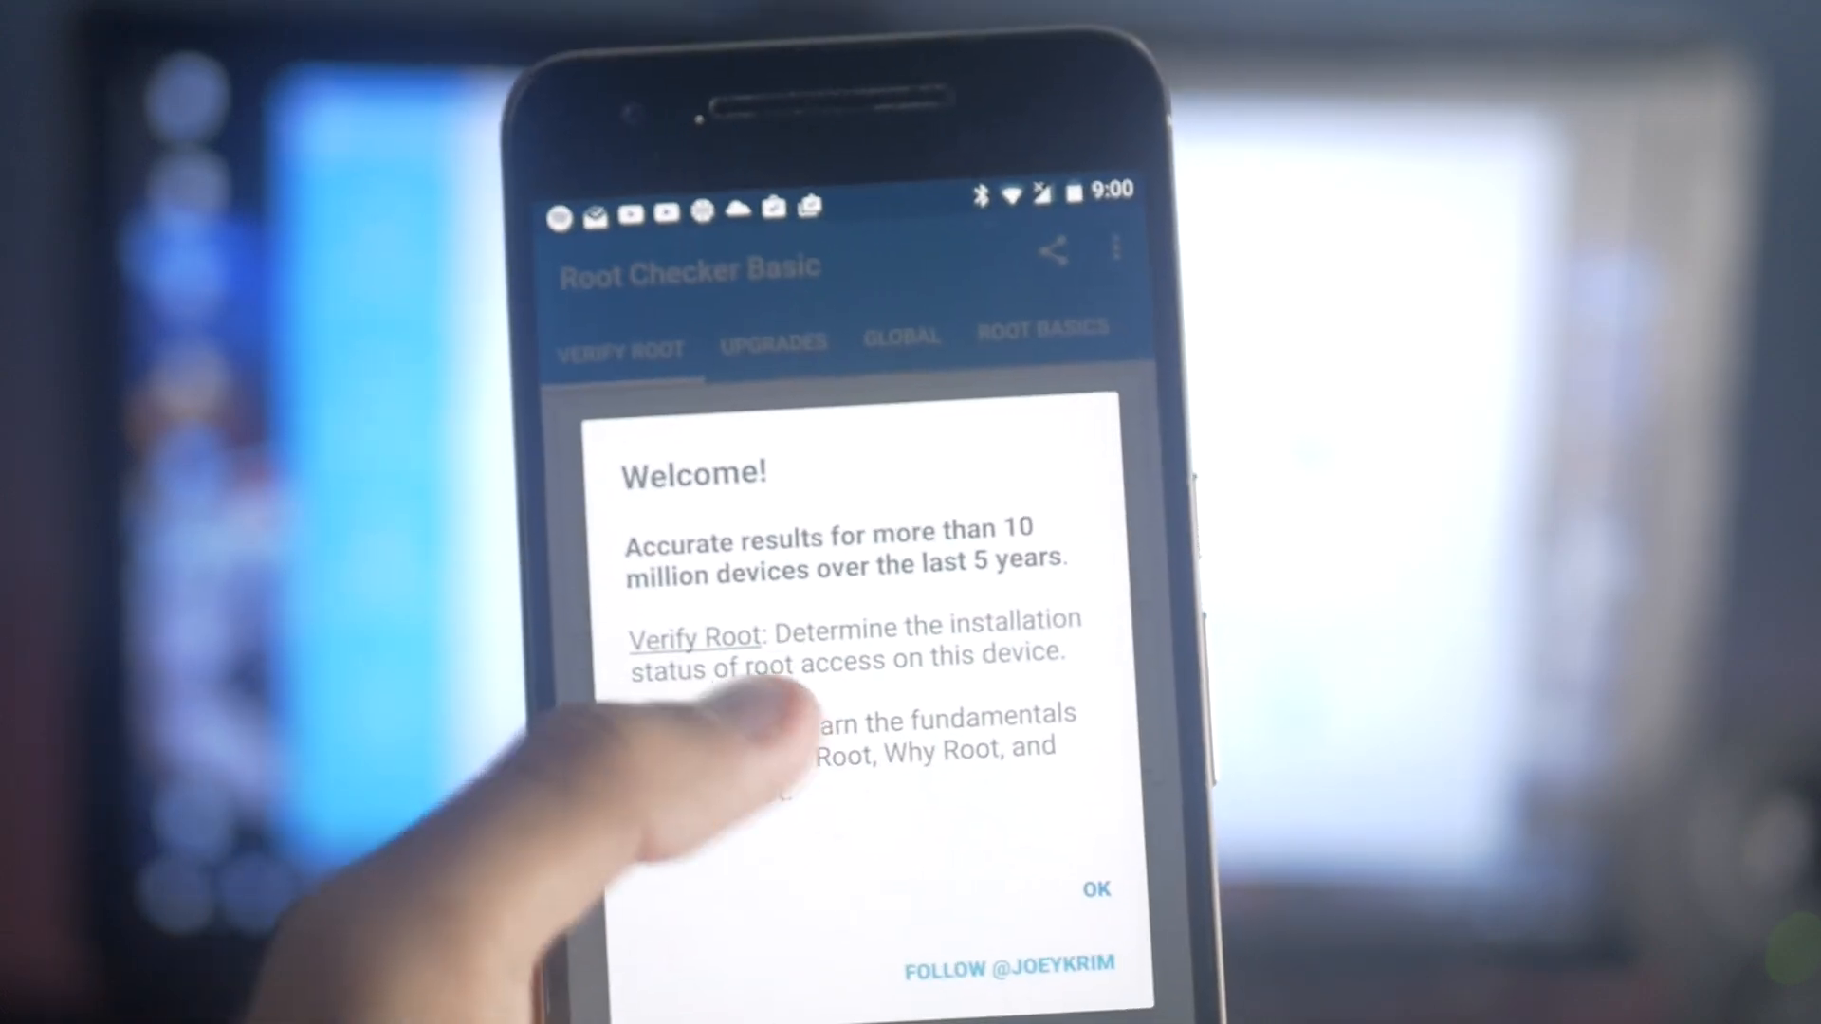